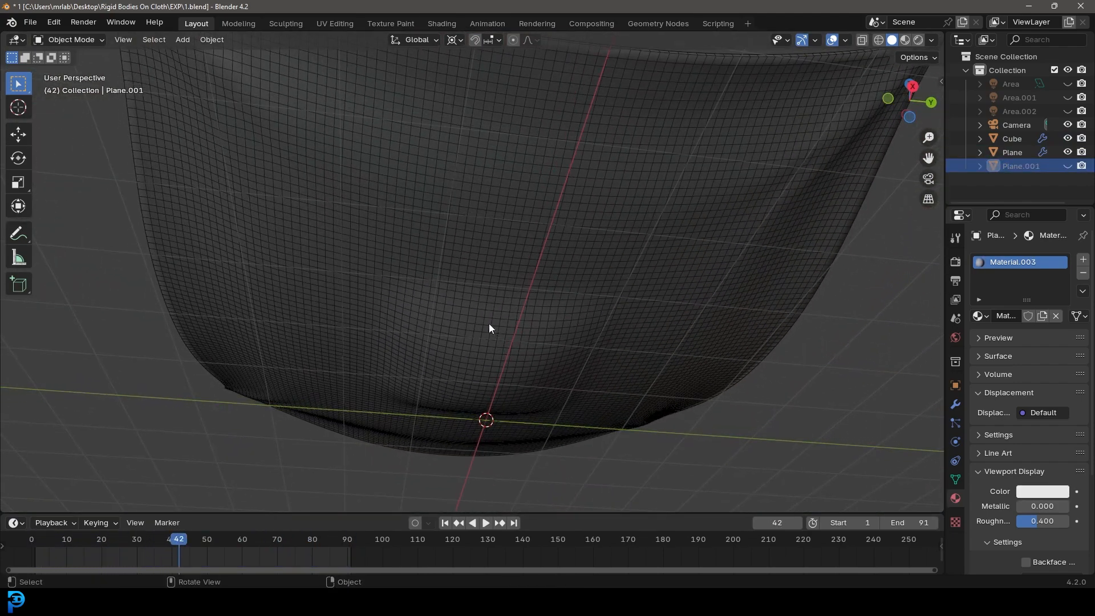
Step: Play back the finished cloth simulation in the viewport to preview the drape settling
click(486, 523)
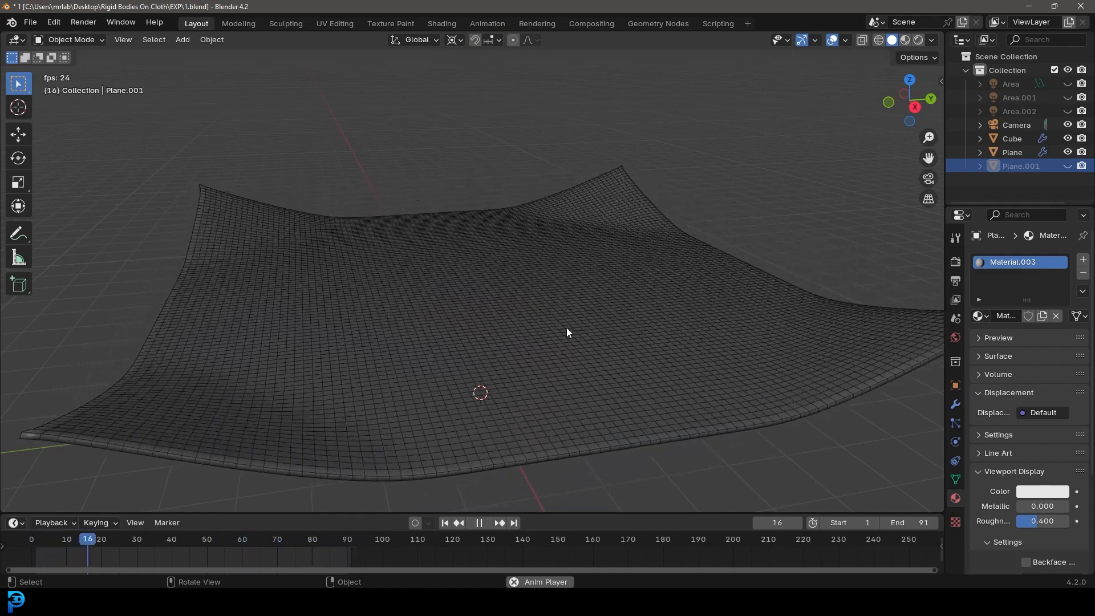
click(478, 523)
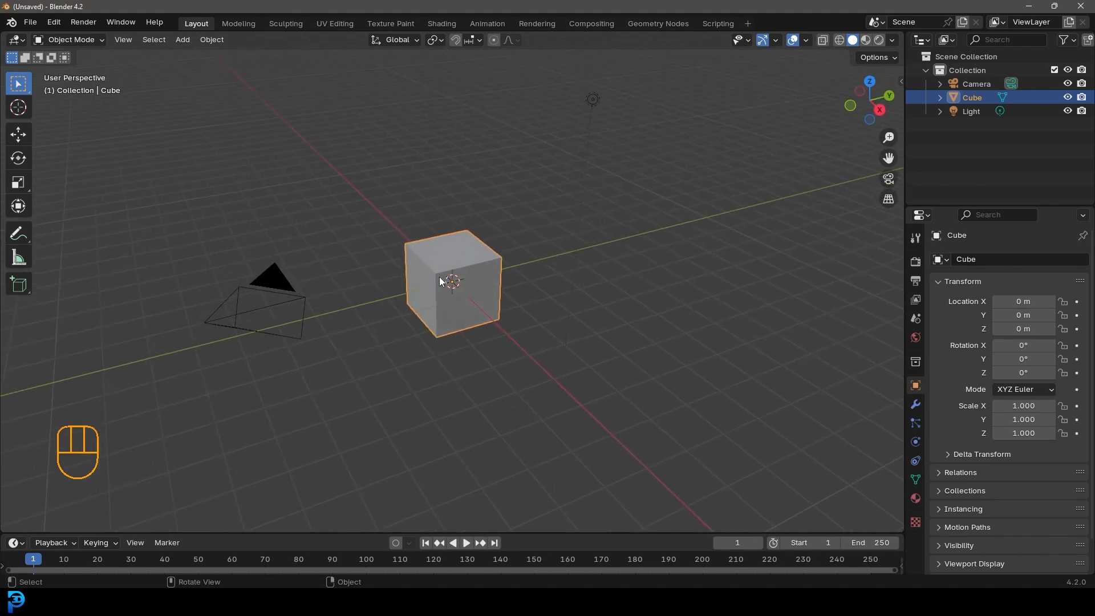
Step: Add a mesh plane and scale it up in Edit Mode to extend well beyond the cube
key(shift+a)
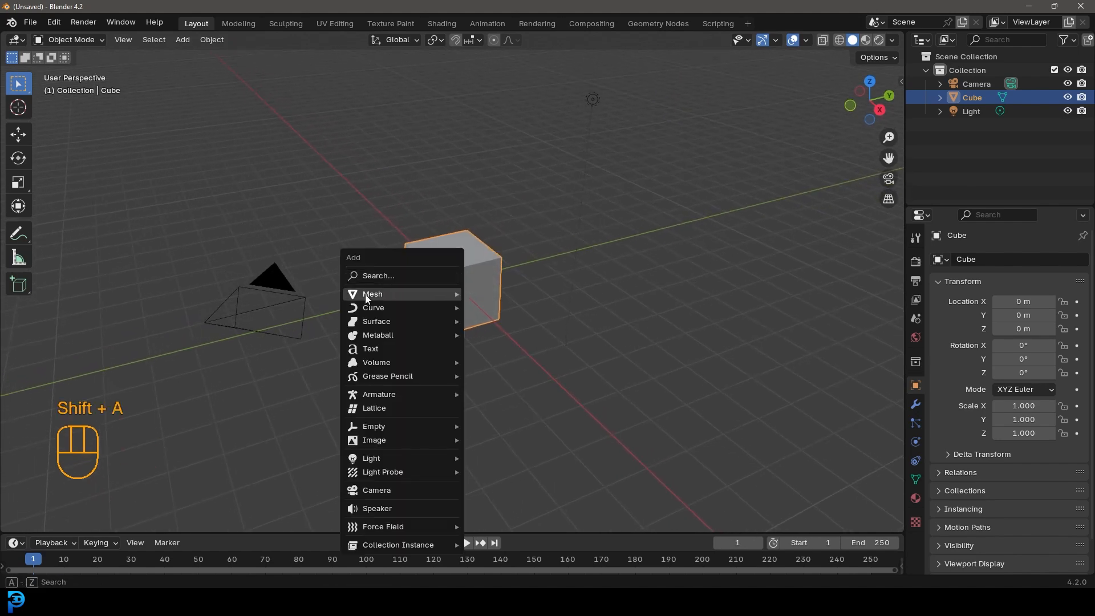
click(373, 293)
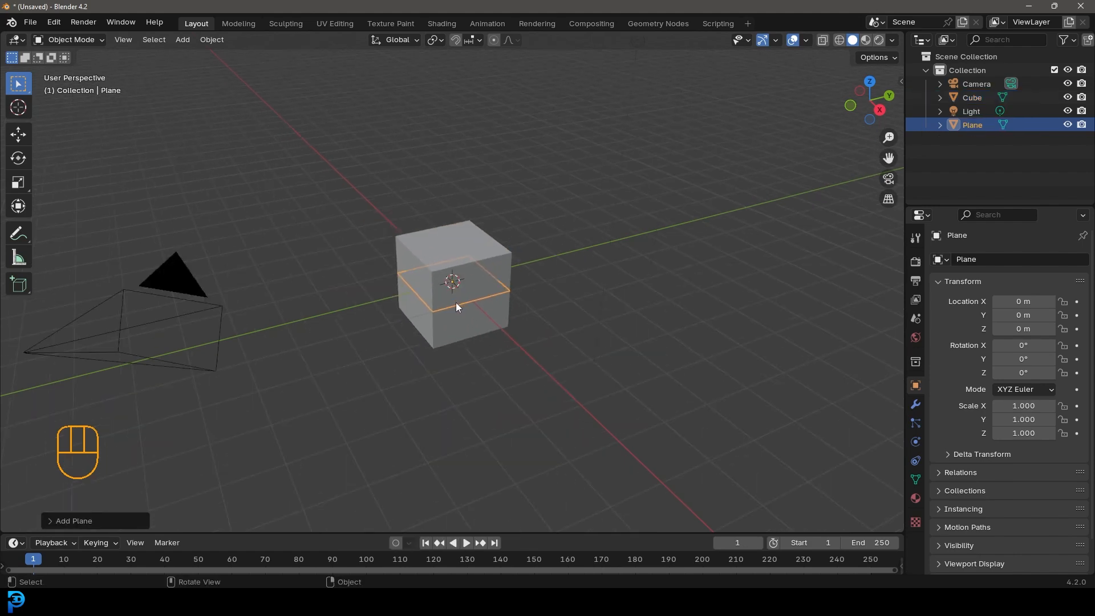
key(Tab)
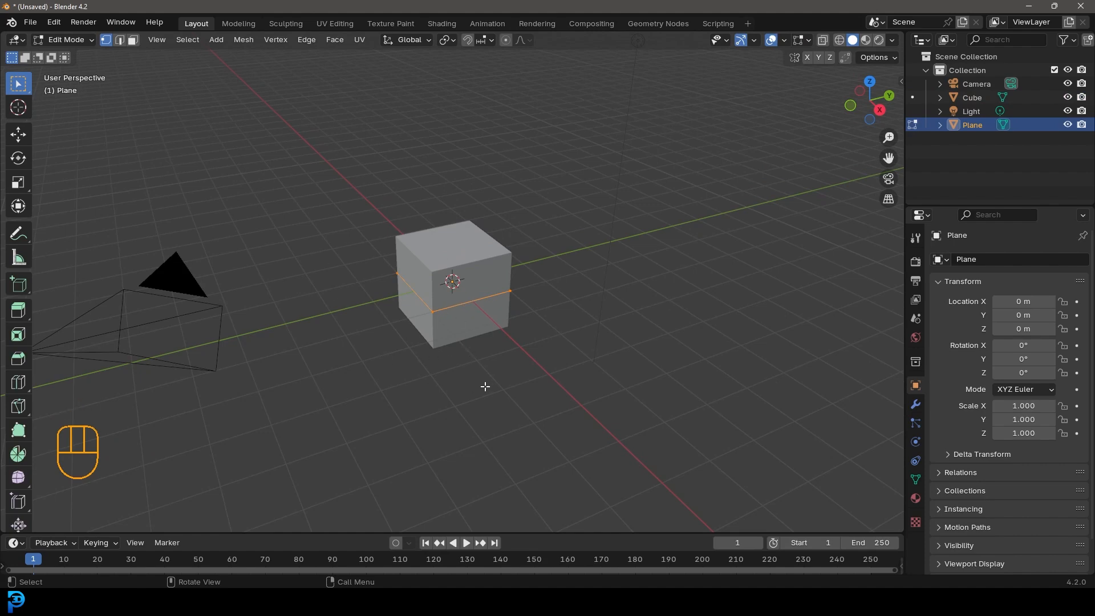
key(a)
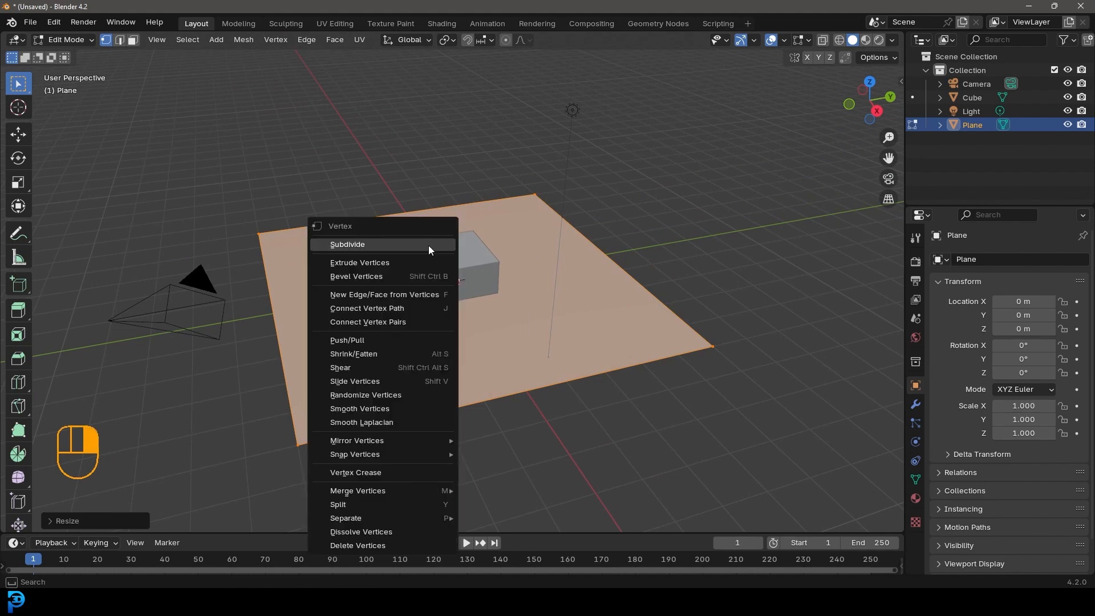
Step: Subdivide the plane with Number of Cuts set to 40, making a dense grid
click(347, 244)
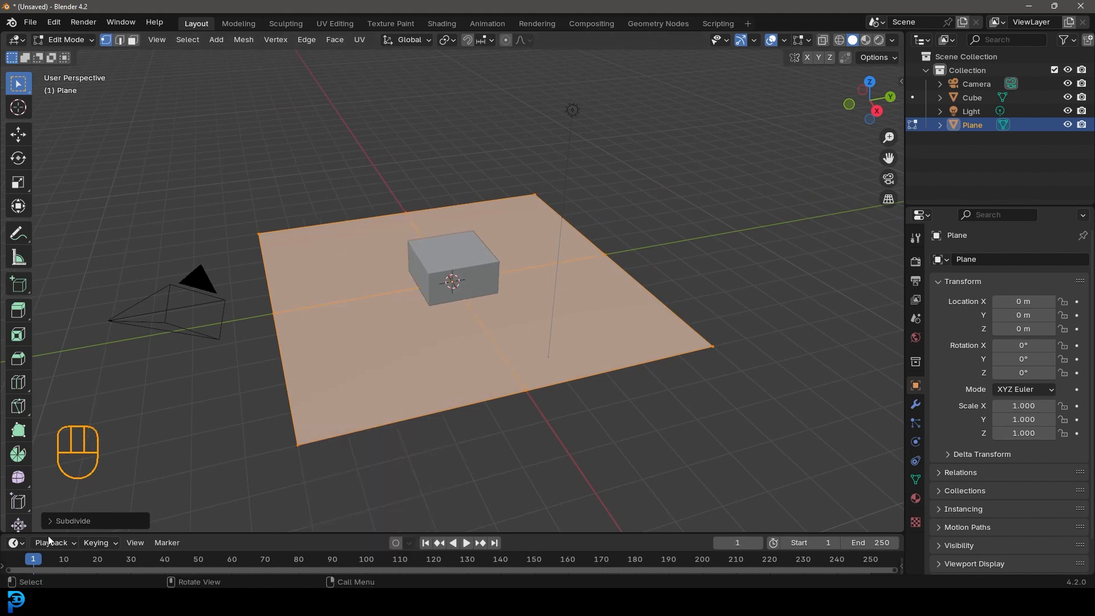
click(72, 521)
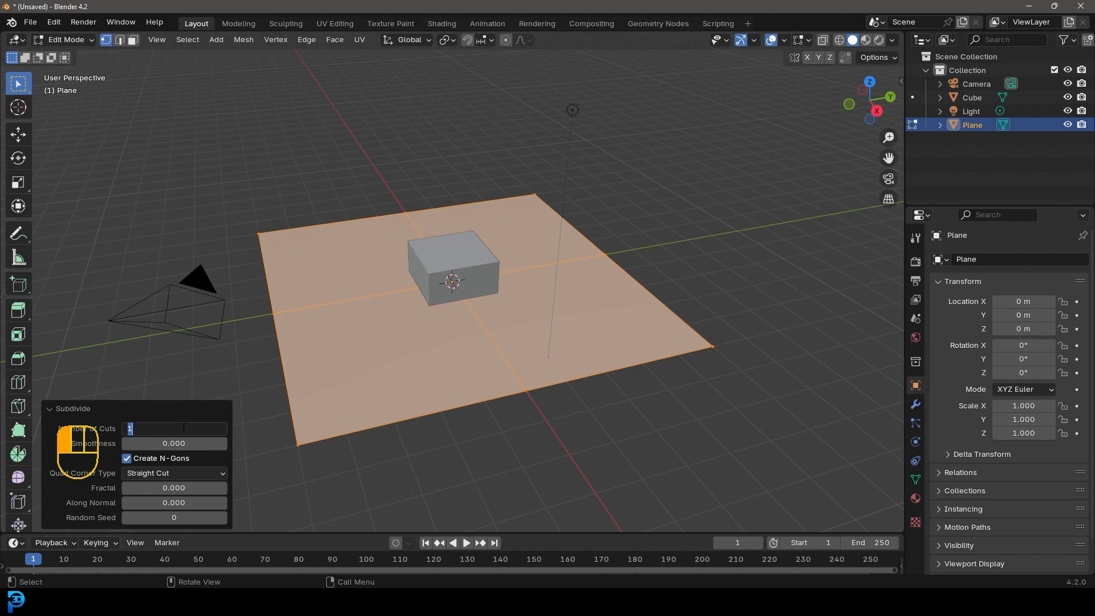
text(40)
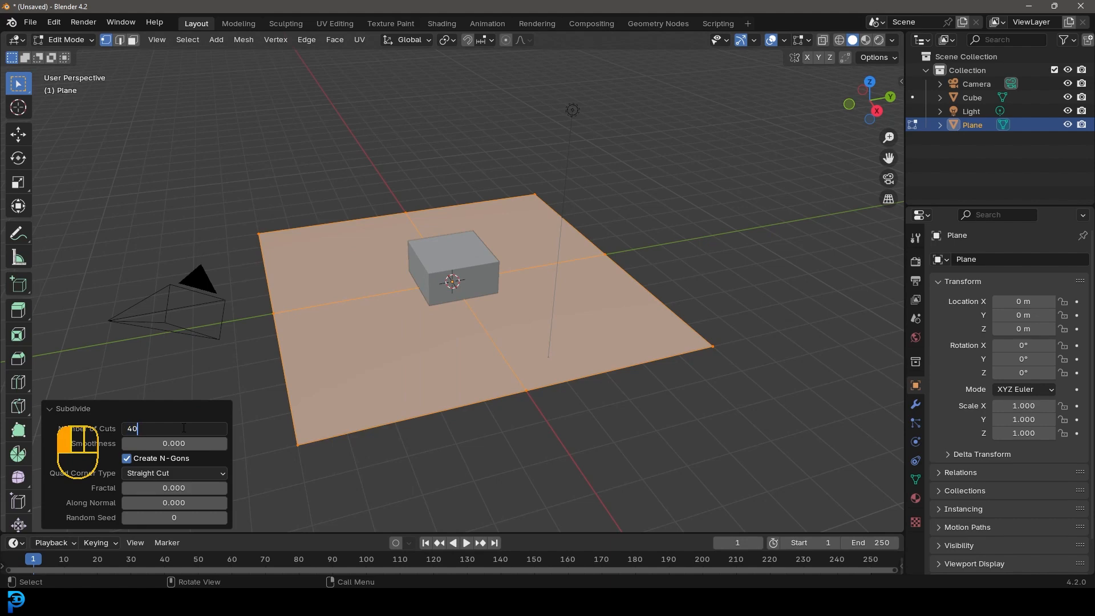
key(Return)
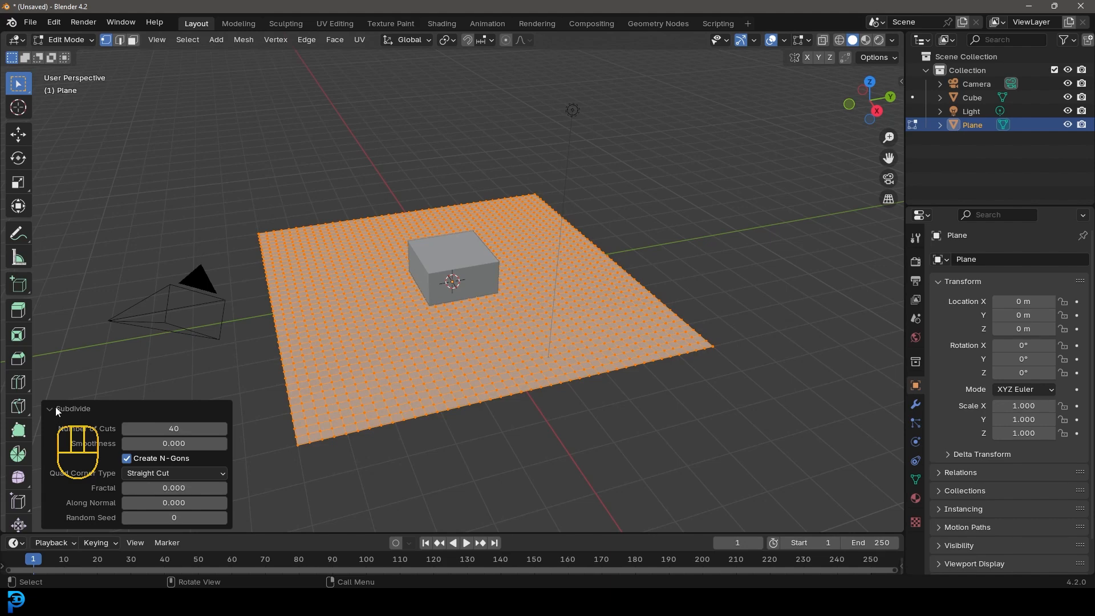
click(49, 408)
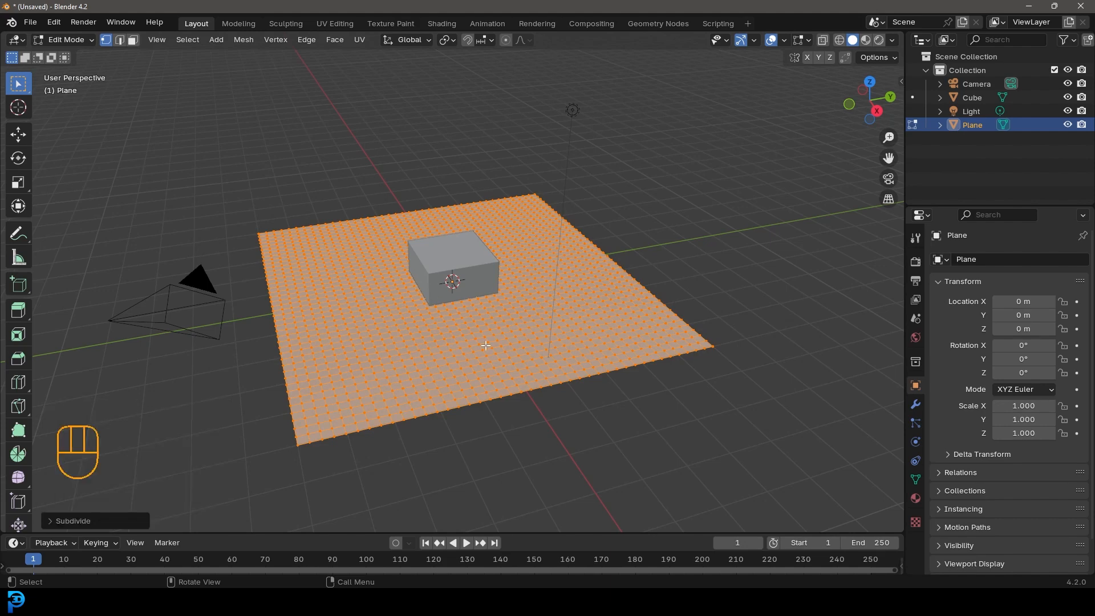
mouse_move(810, 138)
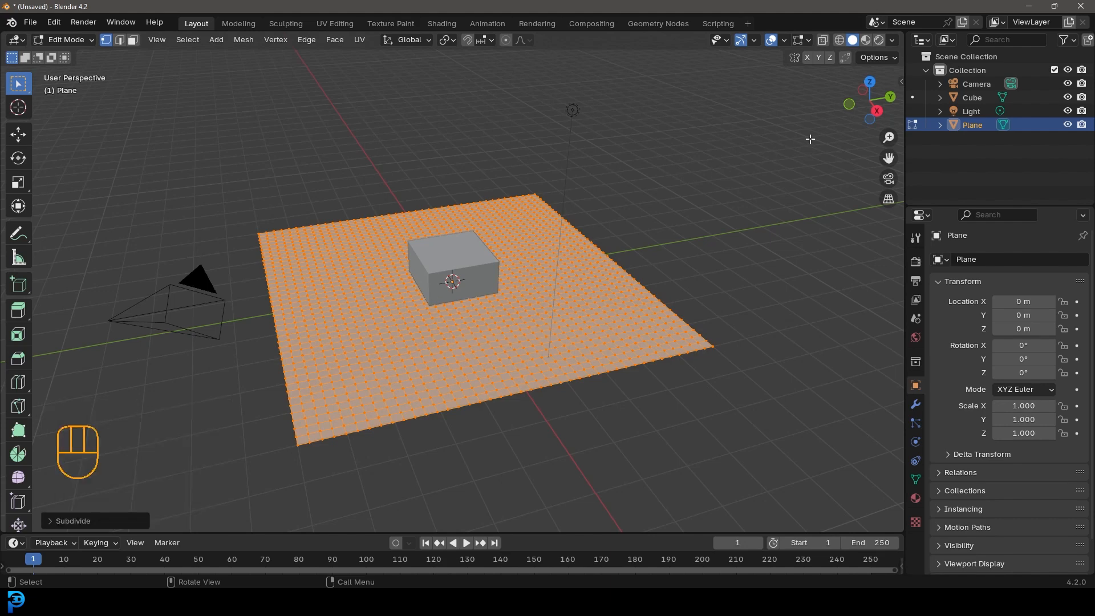
mouse_move(302, 460)
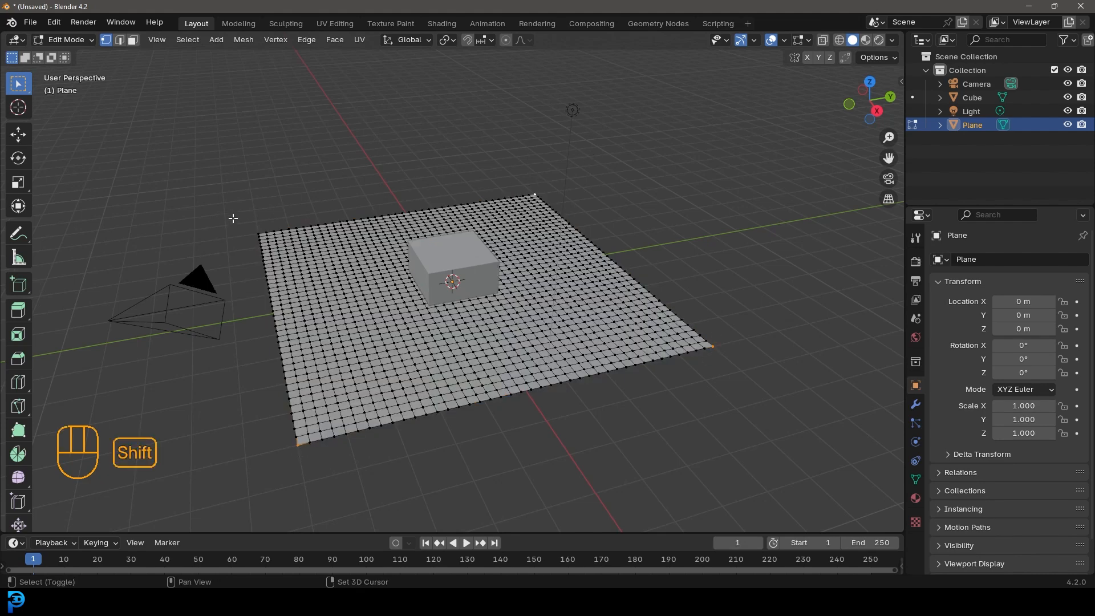
mouse_move(430, 148)
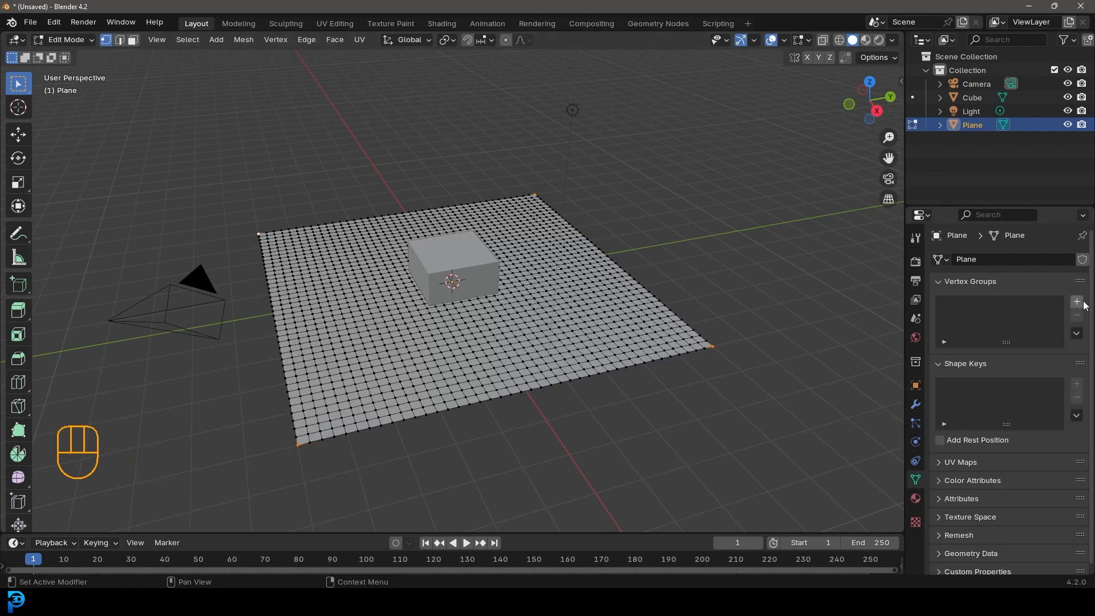
Step: Create a new vertex group on the plane holding its four selected corner vertices
click(1076, 301)
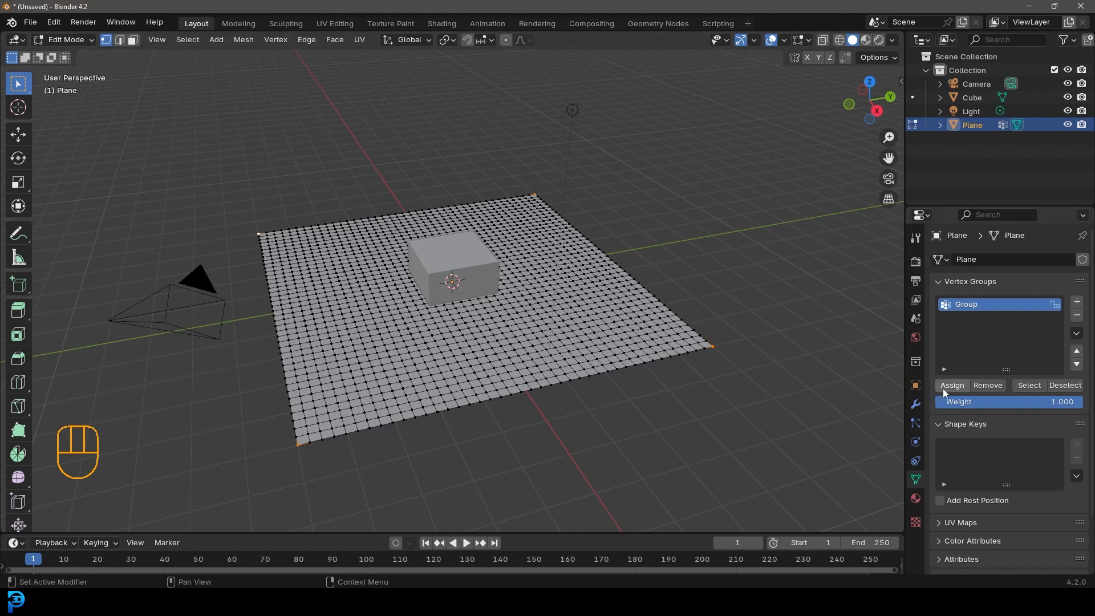
key(alt)
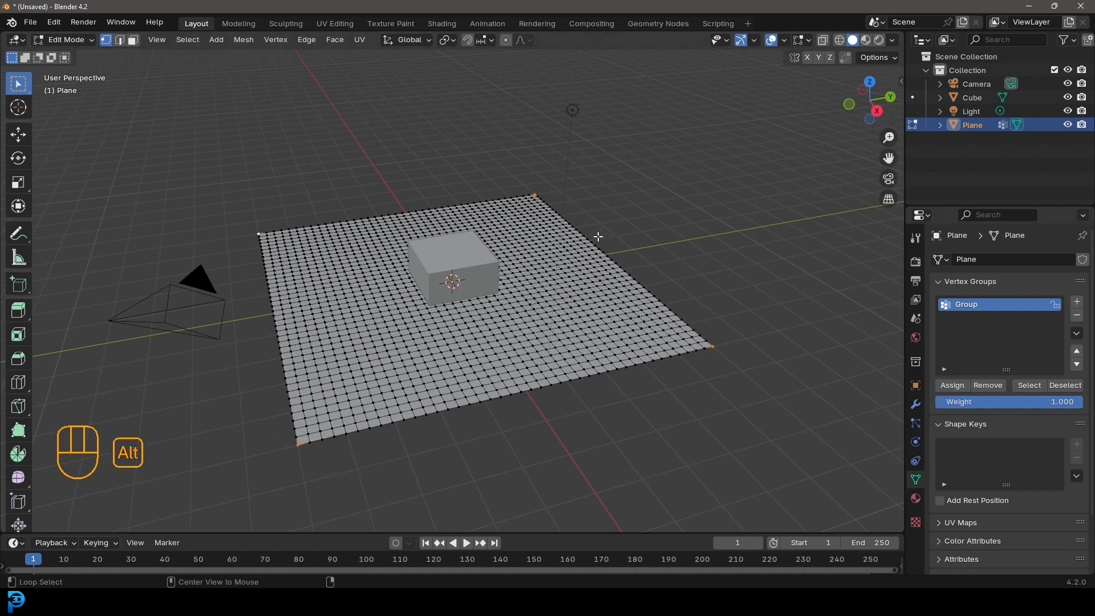
key(alt+a)
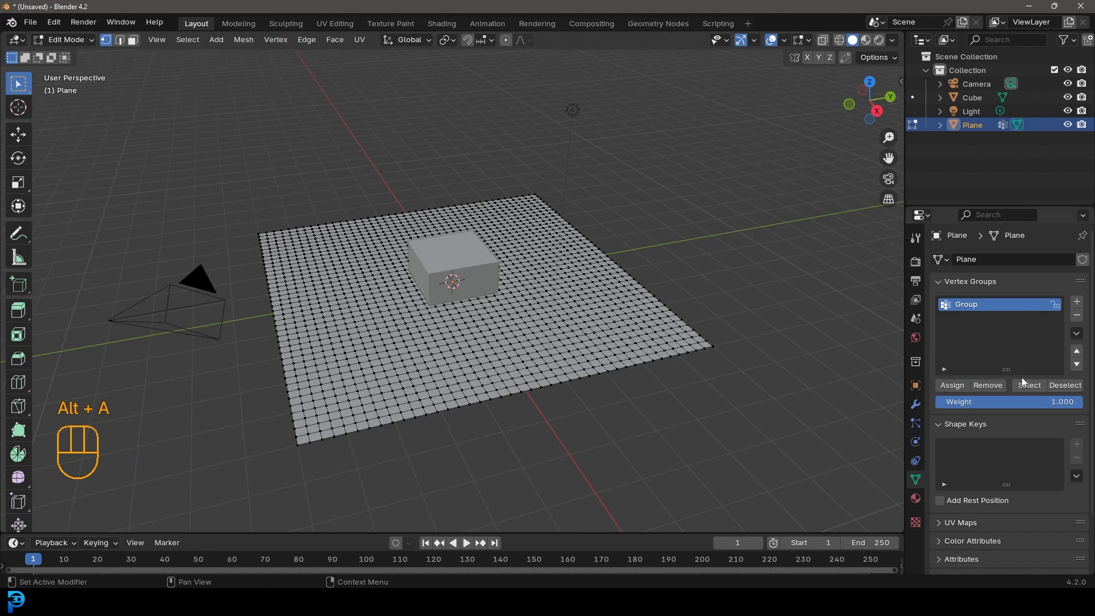
key(alt+a)
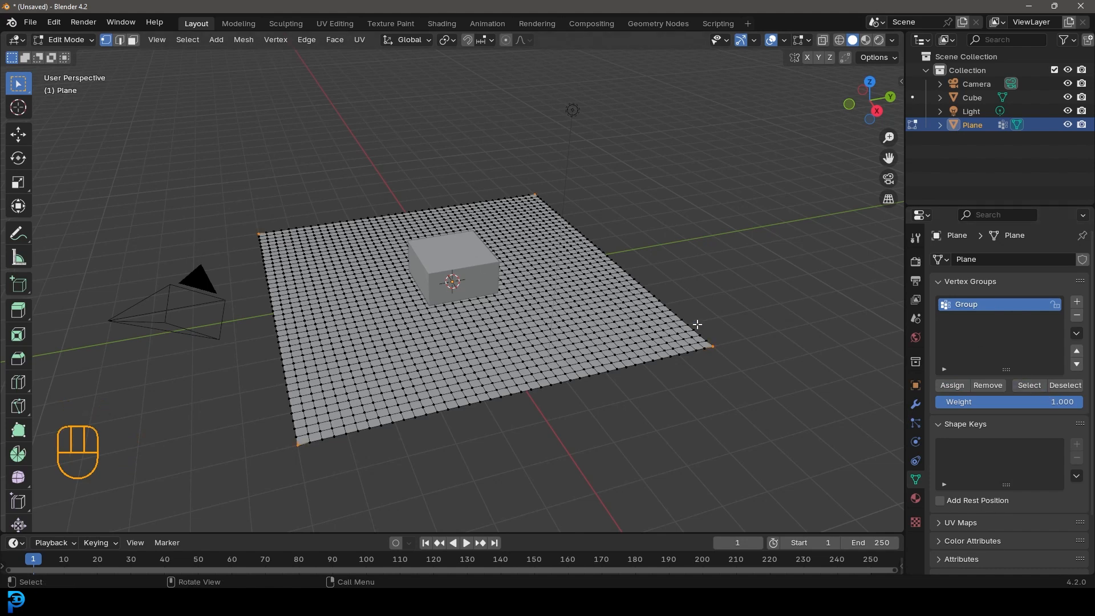
mouse_move(86, 5)
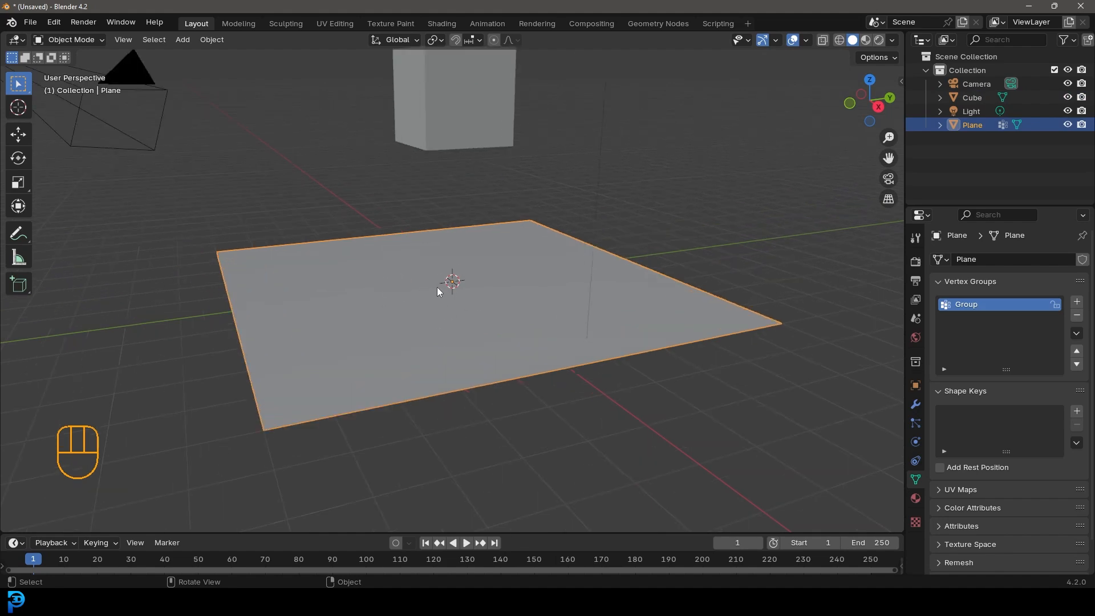
mouse_move(935, 416)
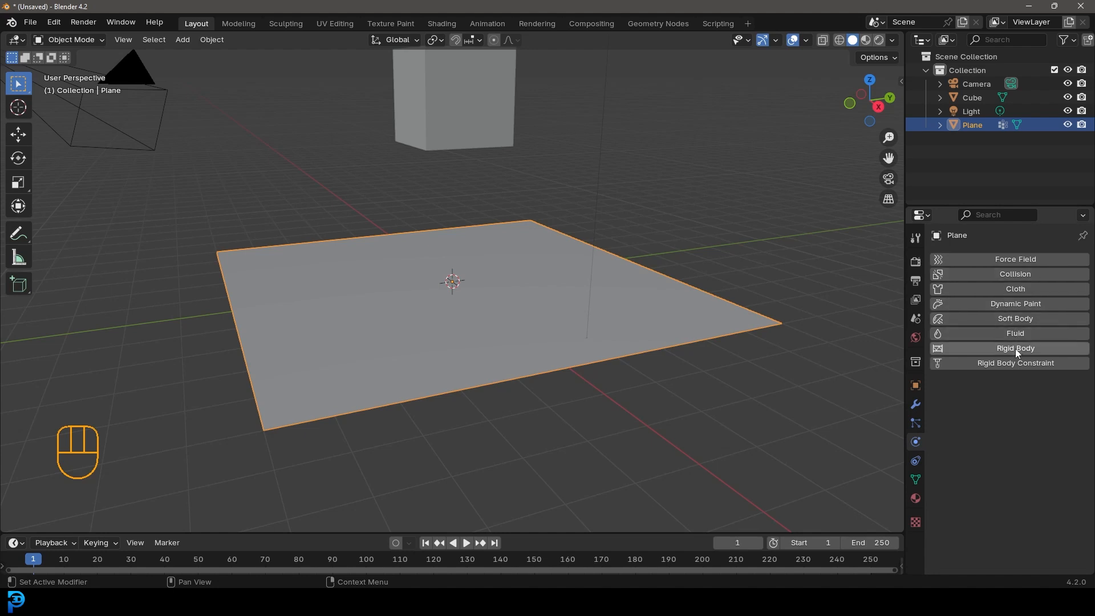
Step: Add Cloth physics to the plane, pinned by its corner vertex group
click(1016, 288)
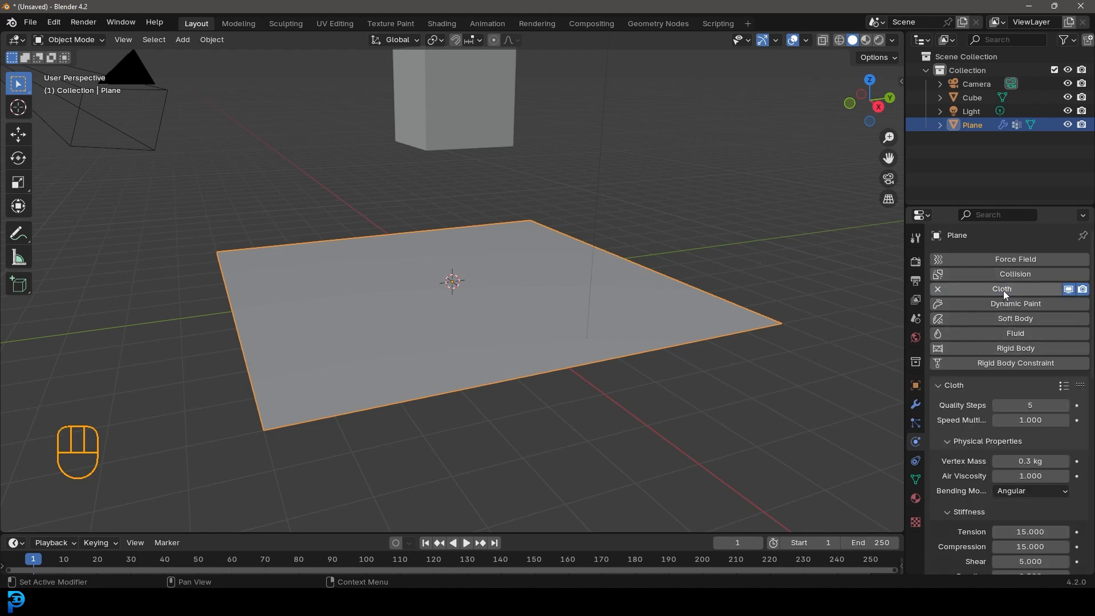
scroll(down, 3)
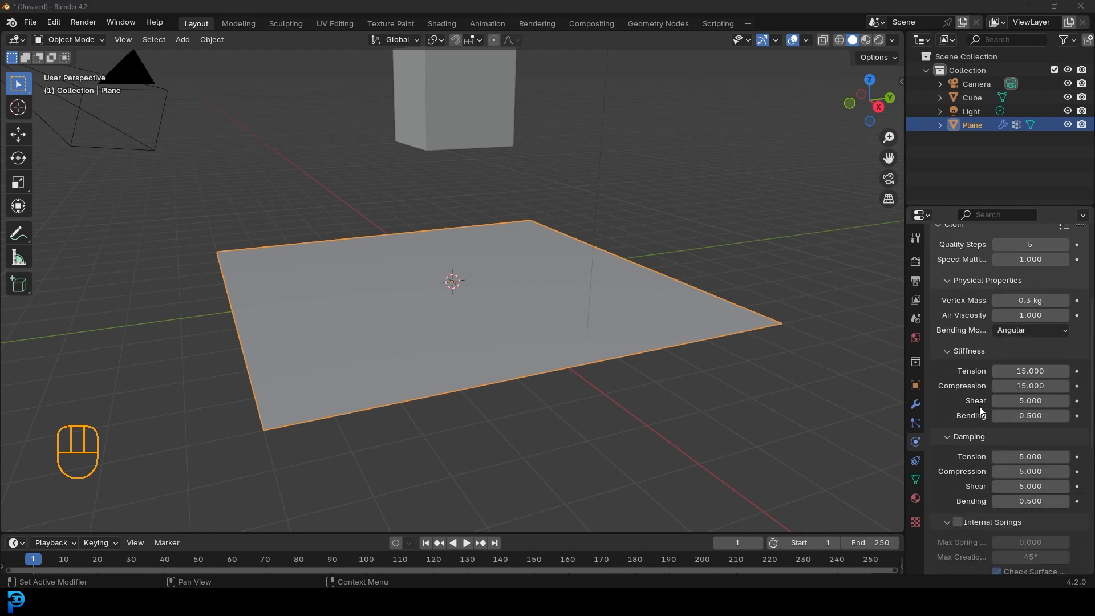
scroll(down, 3)
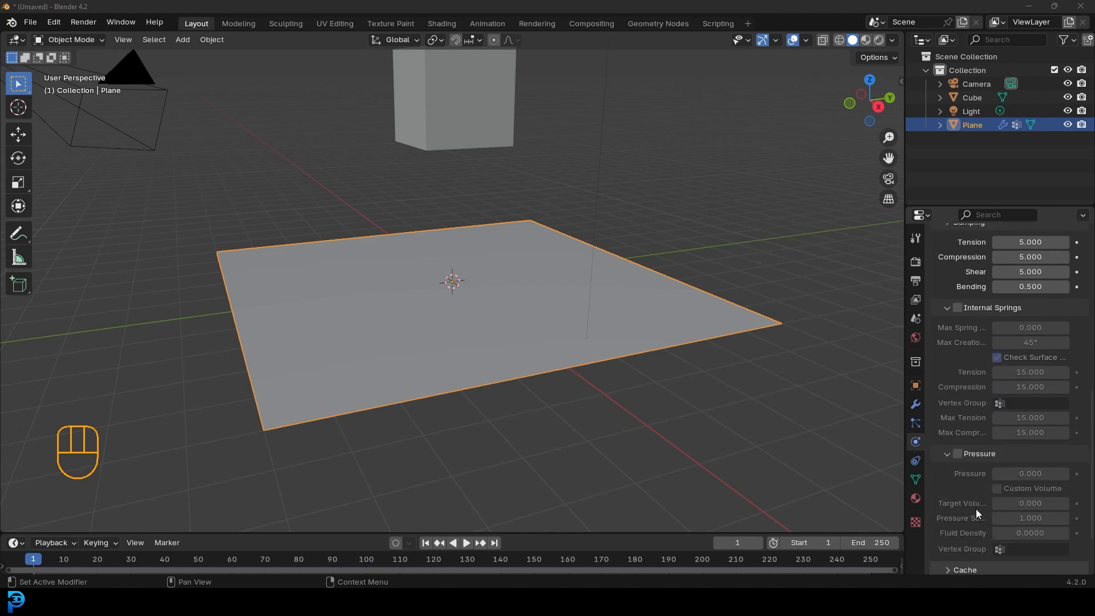
scroll(down, 3)
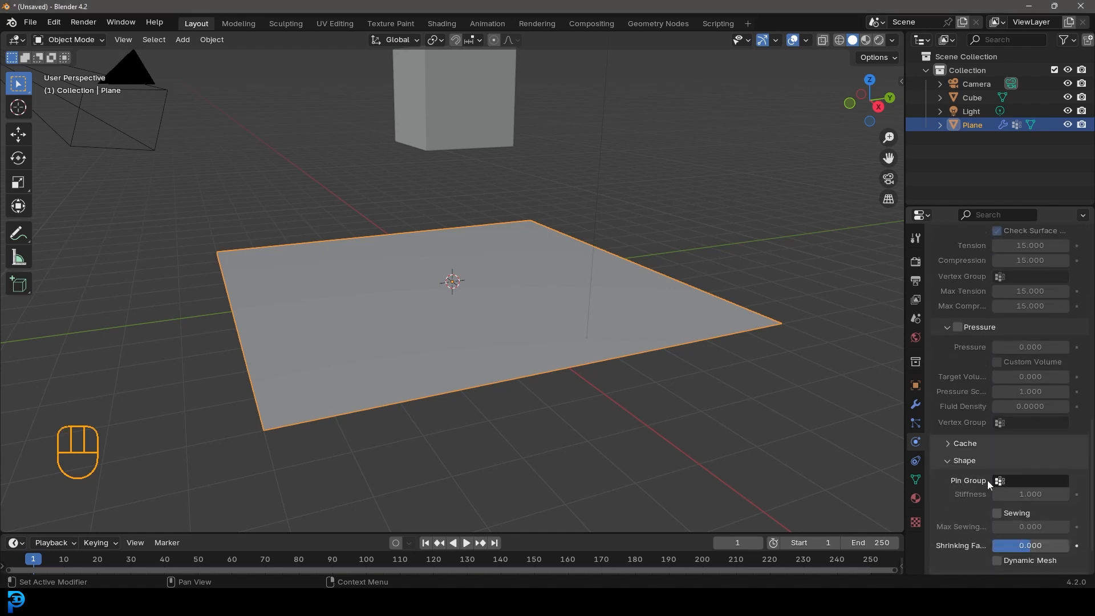
Step: Play and pause the simulation so the cloth plane sags under gravity
click(1000, 480)
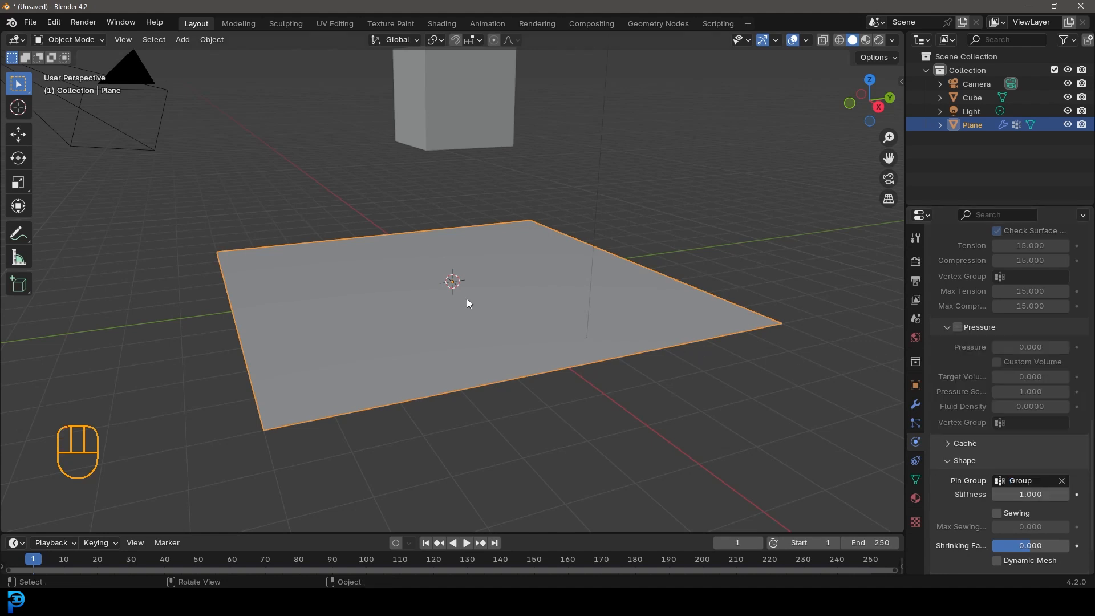
key(space)
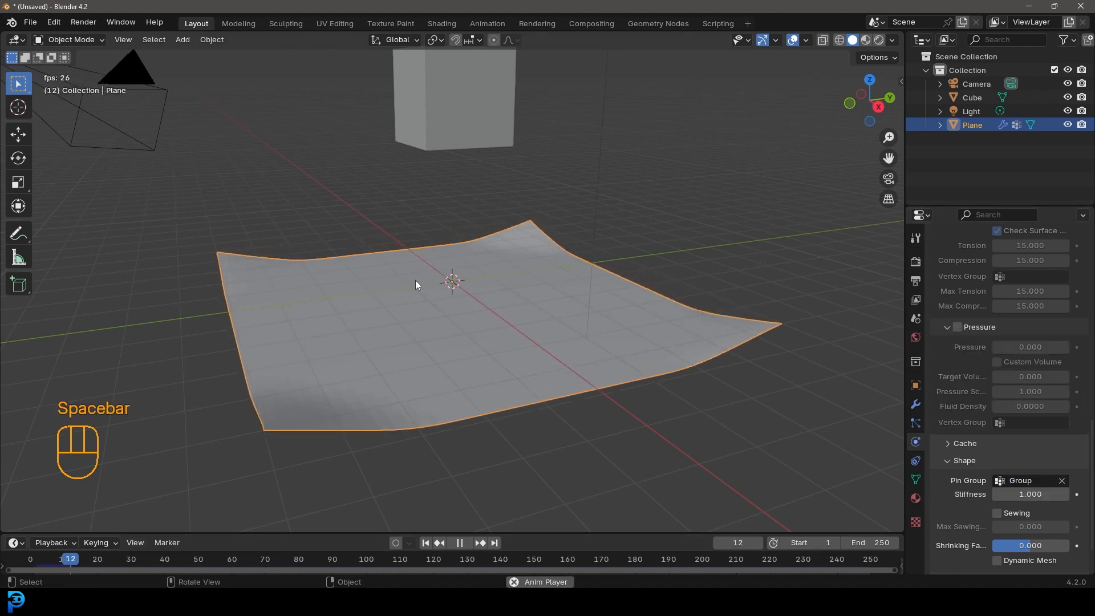
key(space)
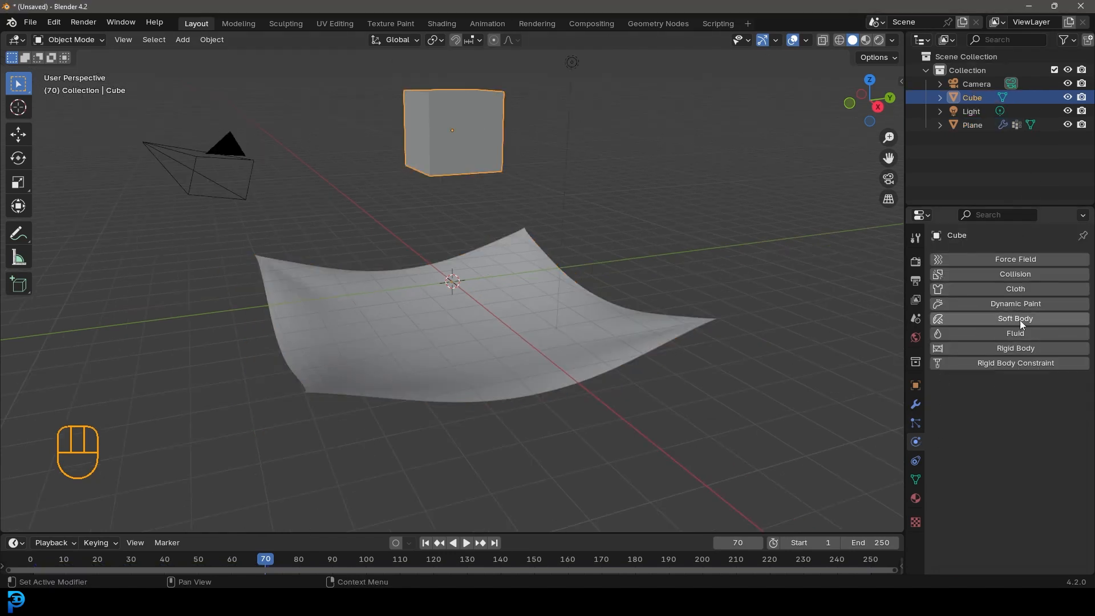
Step: Make the cube a Soft Body with Goal off and edge Pull and Push at 0.999
click(1014, 318)
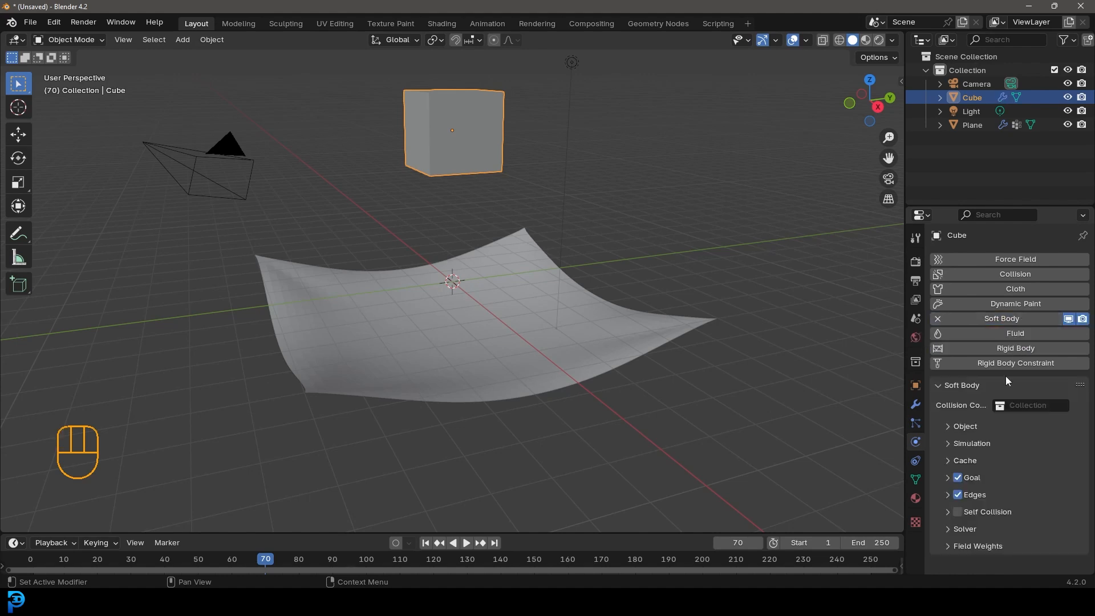
click(957, 477)
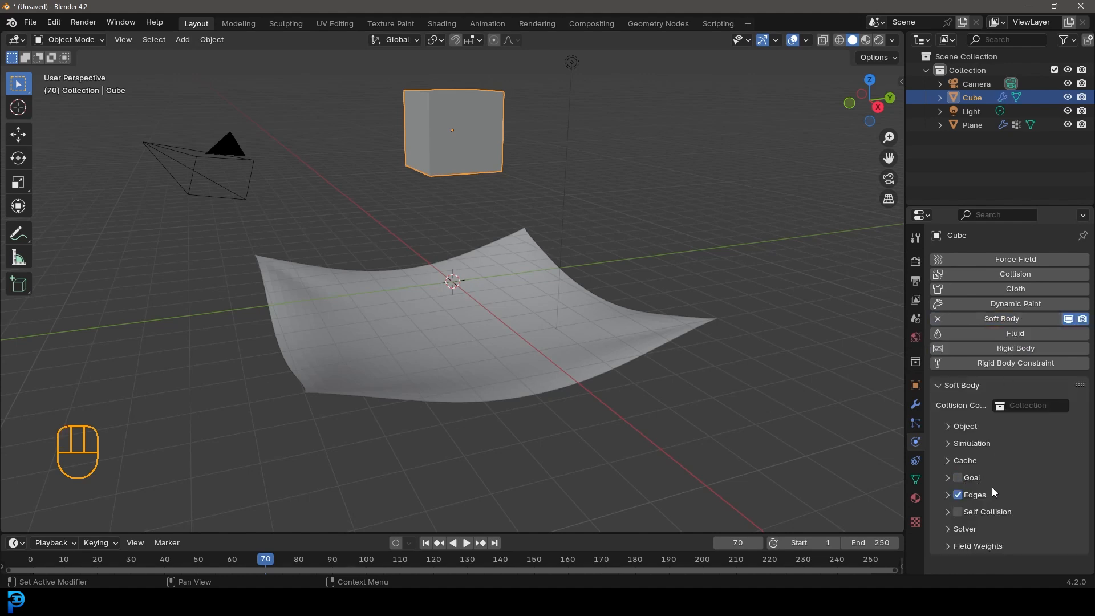
mouse_move(471, 126)
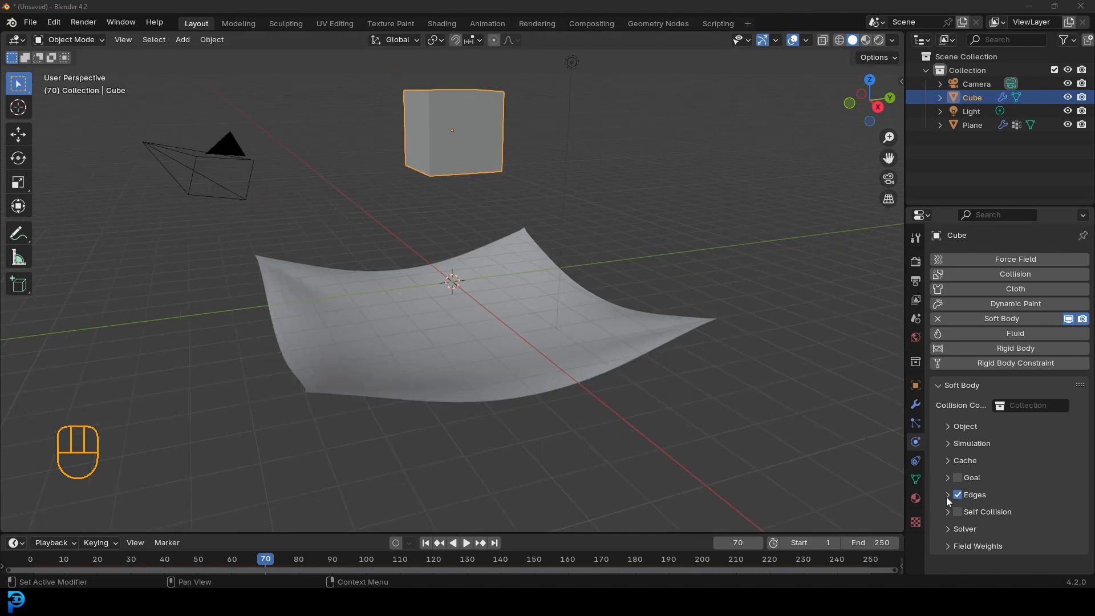
click(974, 494)
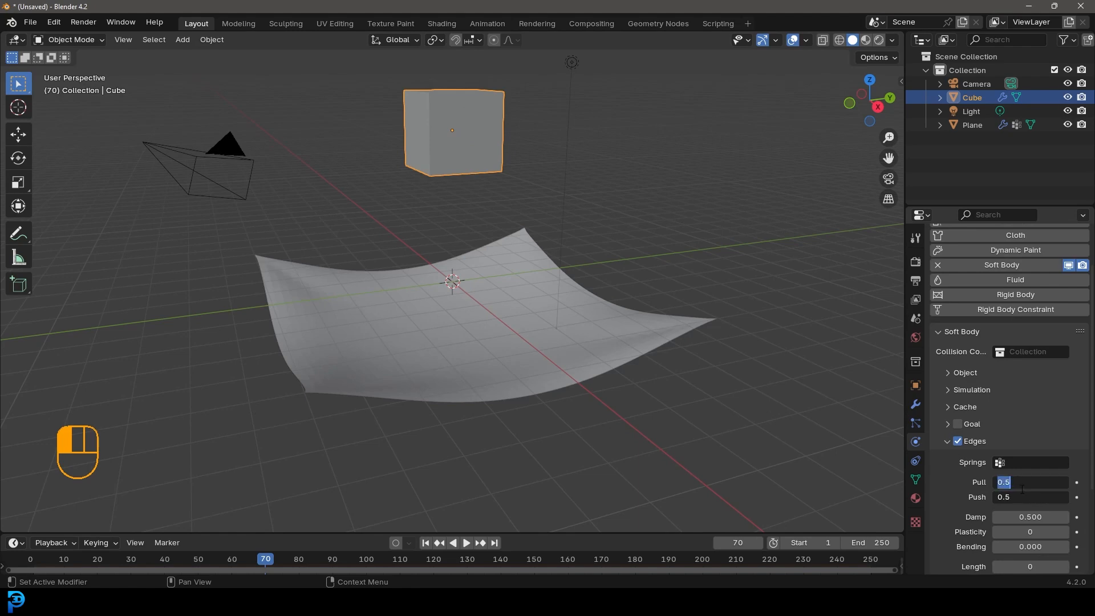
text(.999)
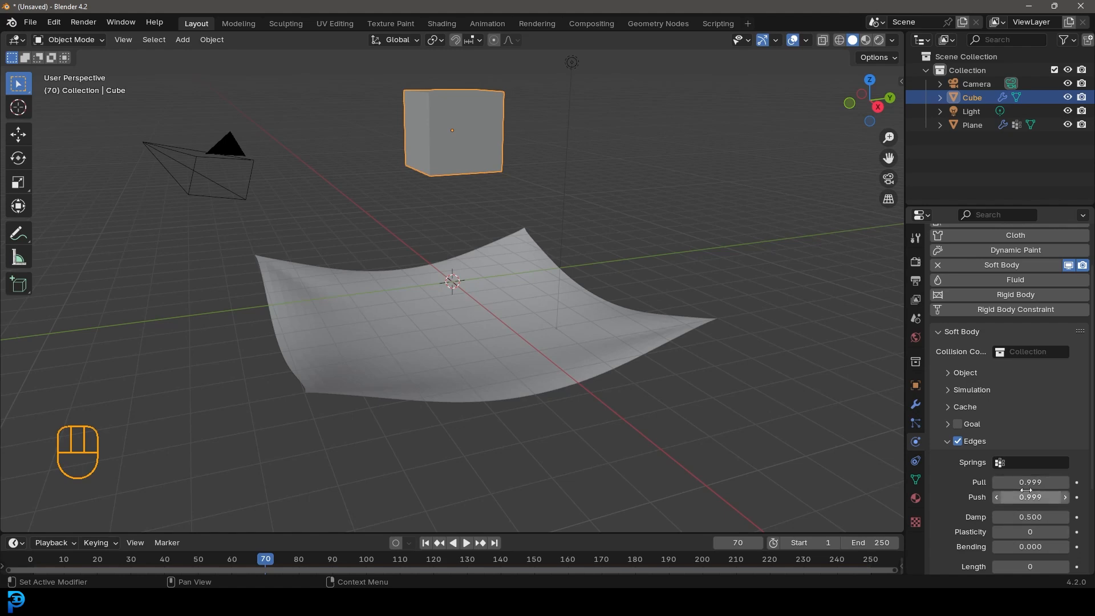
mouse_move(1029, 482)
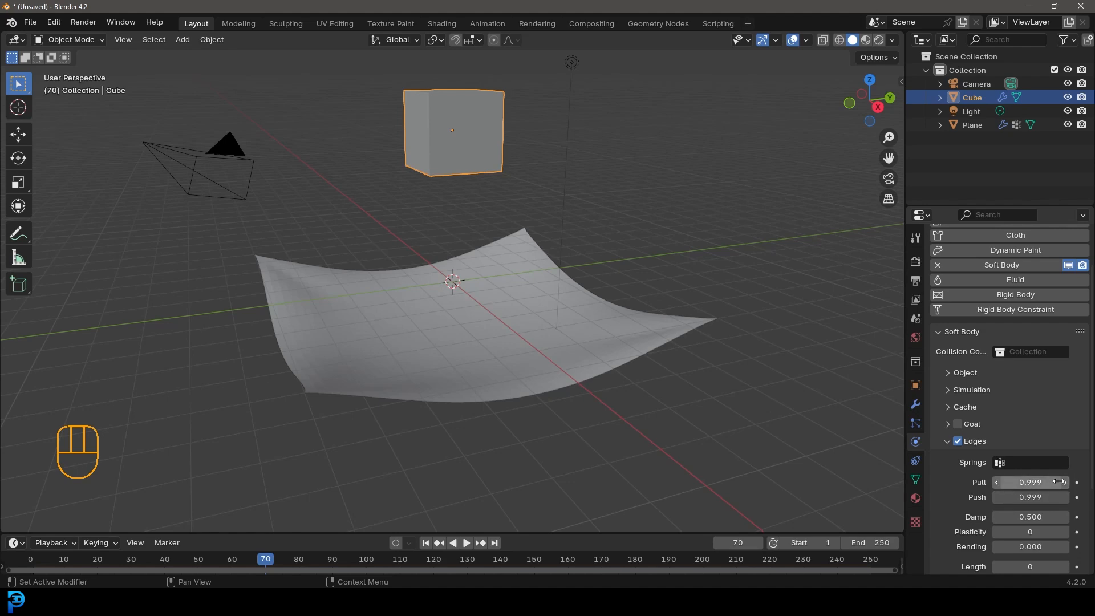
mouse_move(988, 482)
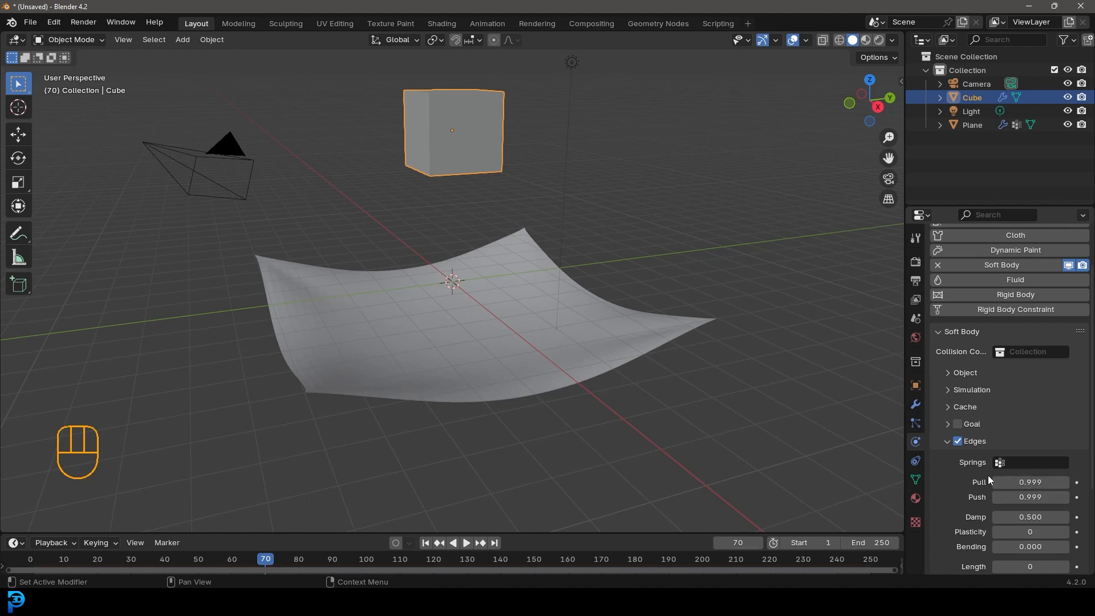
scroll(down, 3)
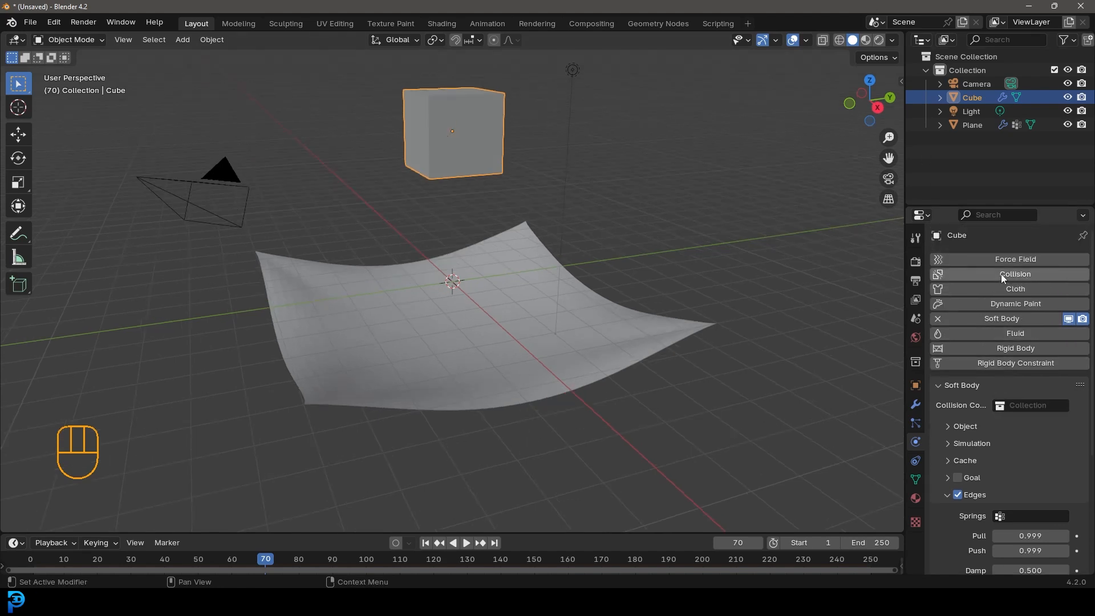
Step: Add Collision physics to the cube with Softbody & Cloth damping 0.8, then select the plane
click(1015, 274)
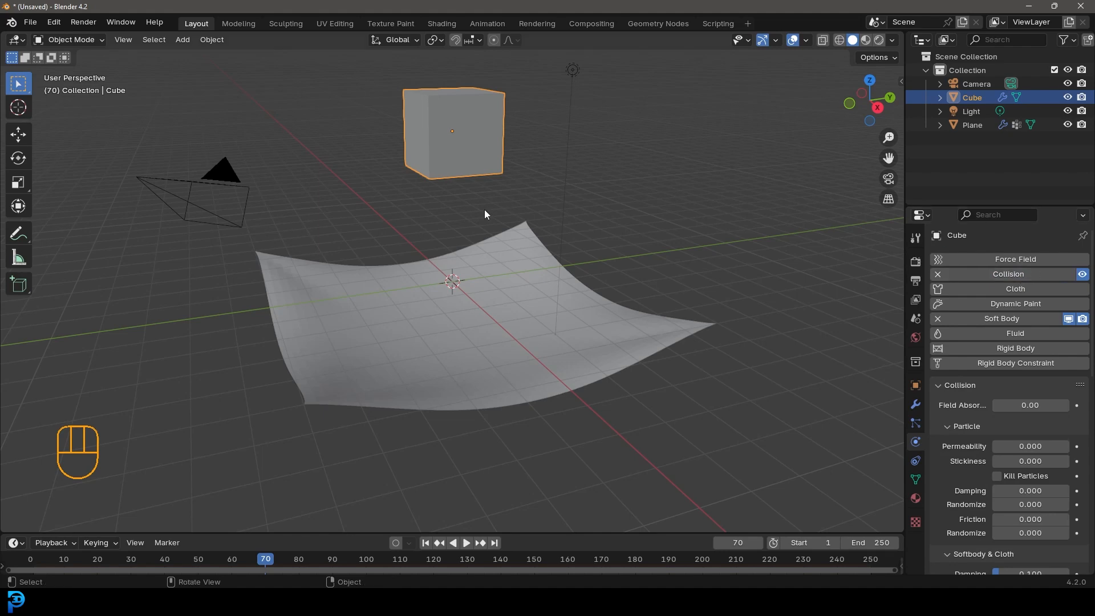
scroll(down, 3)
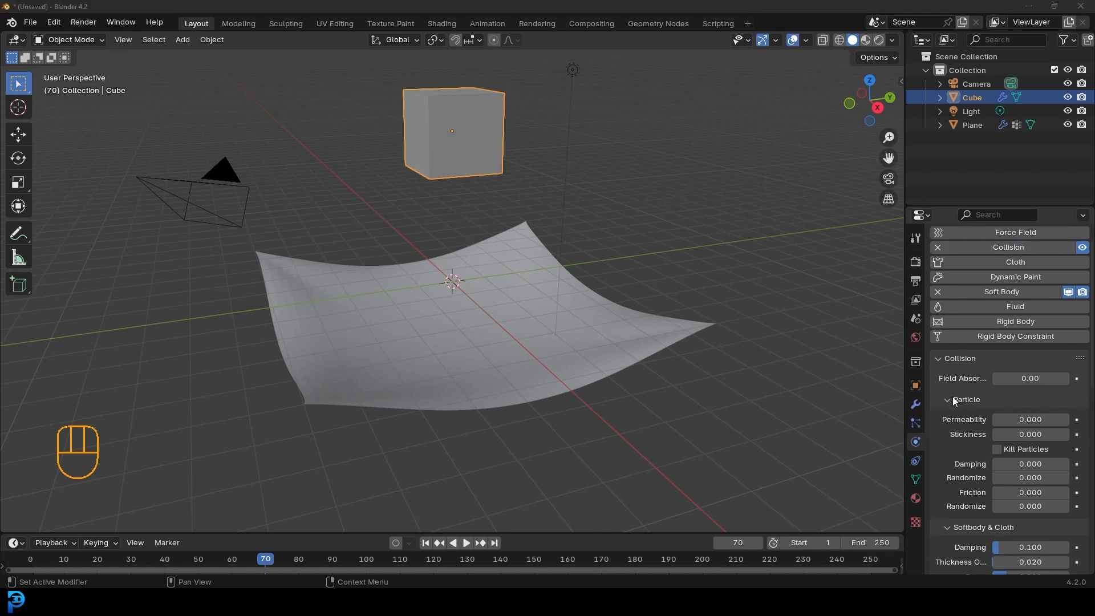
scroll(down, 3)
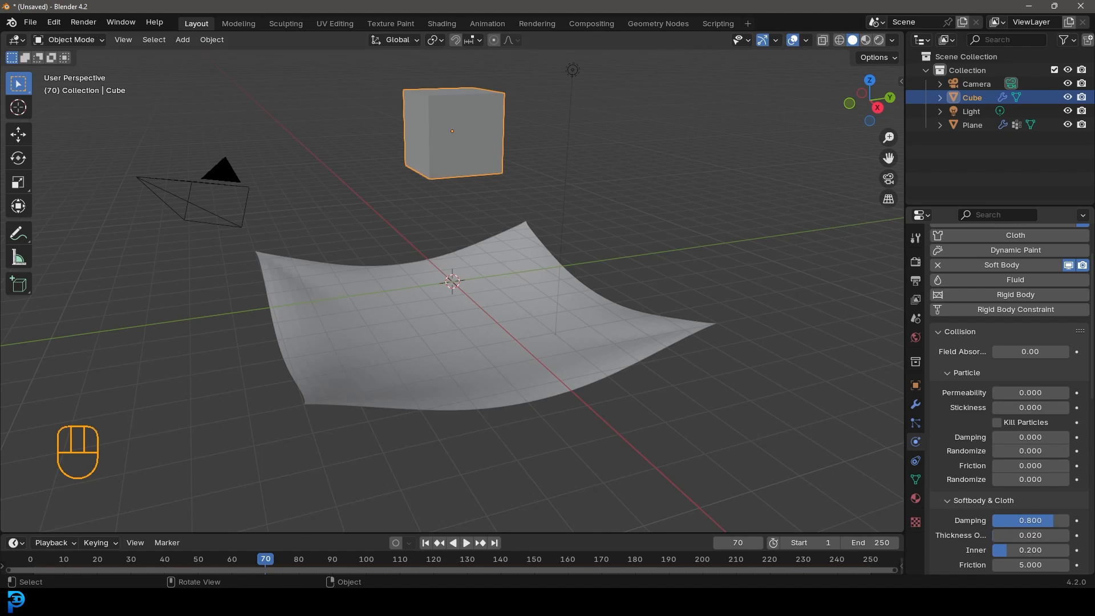
click(972, 124)
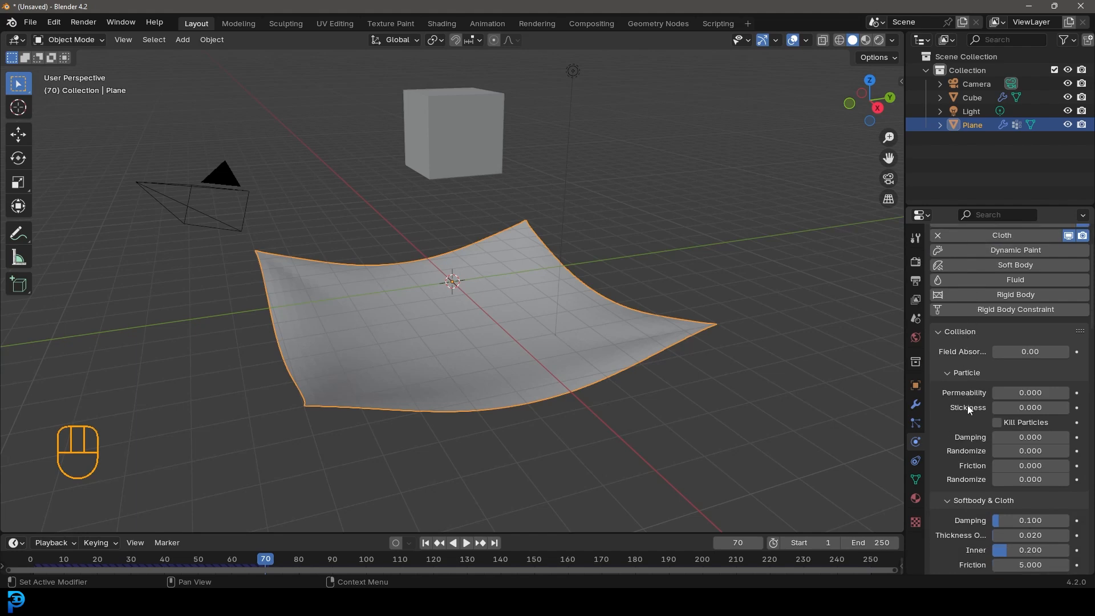
mouse_move(963, 511)
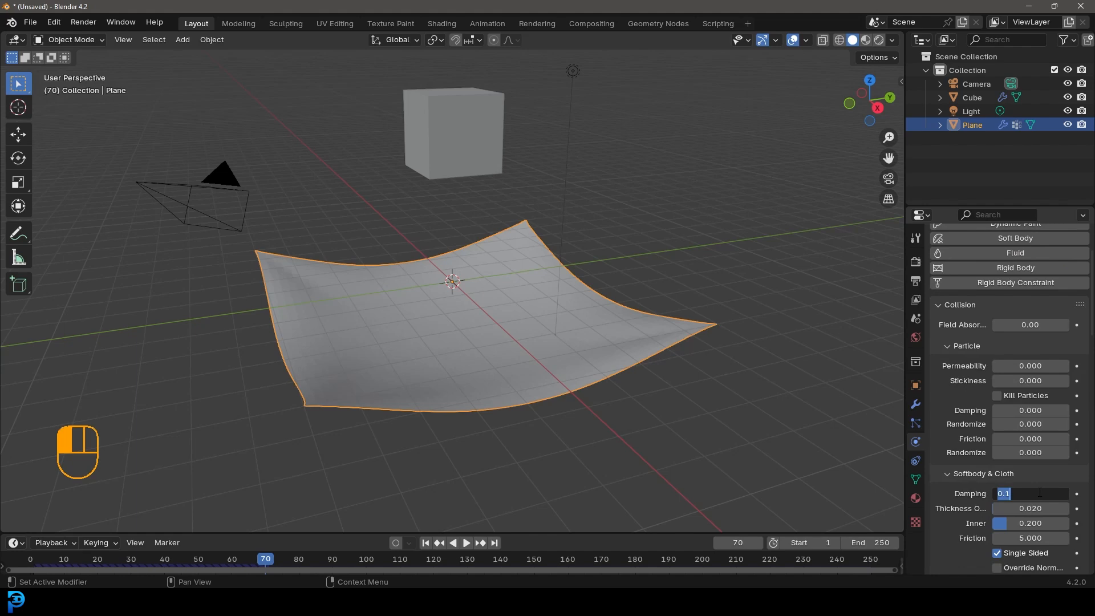
Step: Set the plane's Softbody & Cloth collision damping to 0.800
text(0.800)
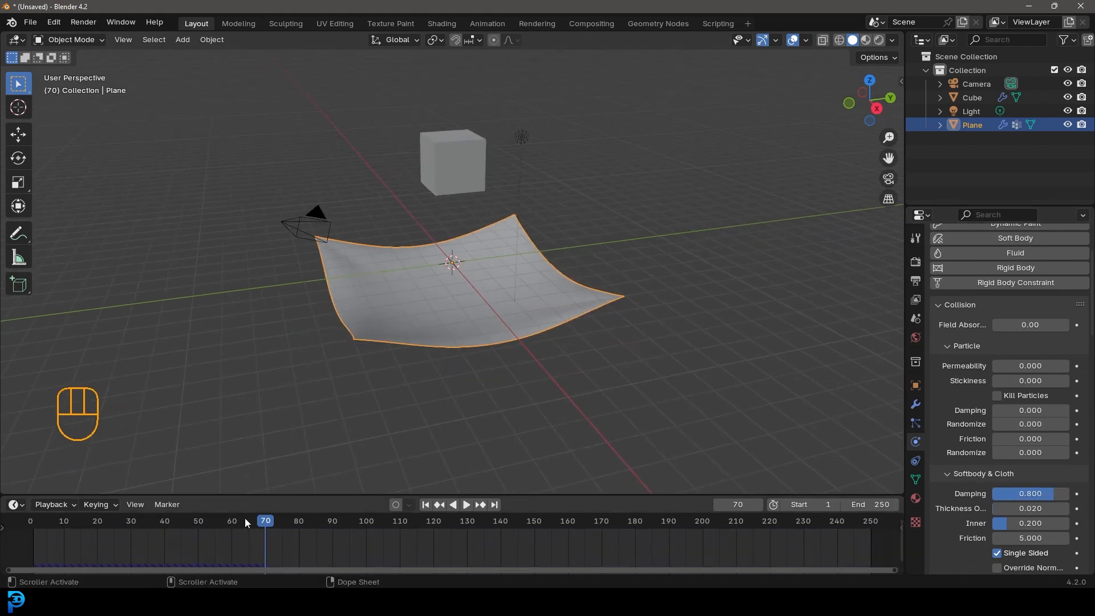
Step: Replay from frame 1 and pause around frame 86 with the cloth draped over the cube
click(424, 504)
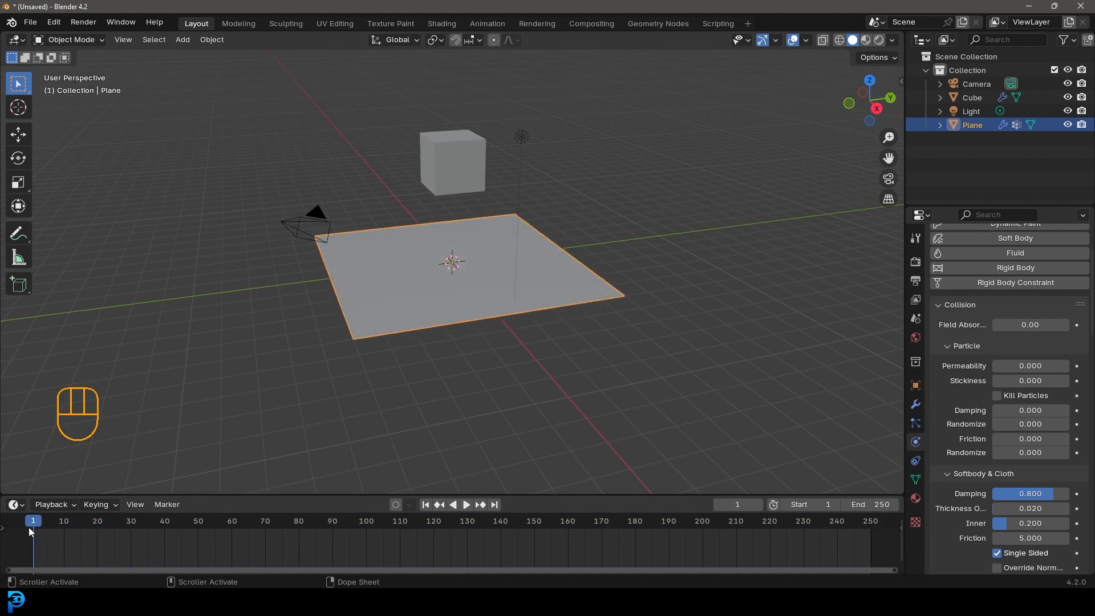
key(space)
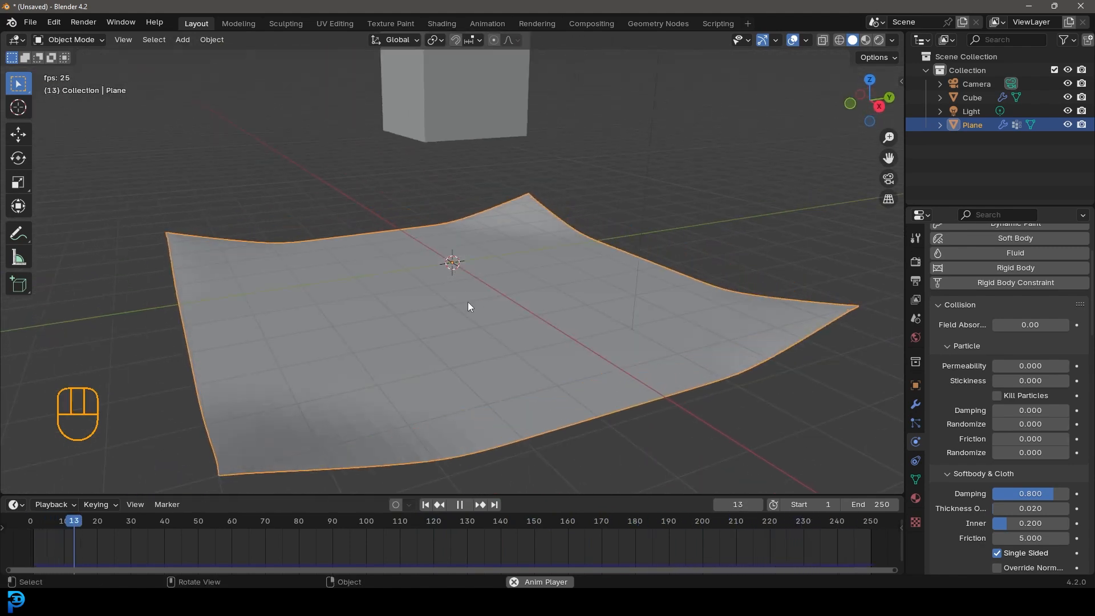
click(458, 504)
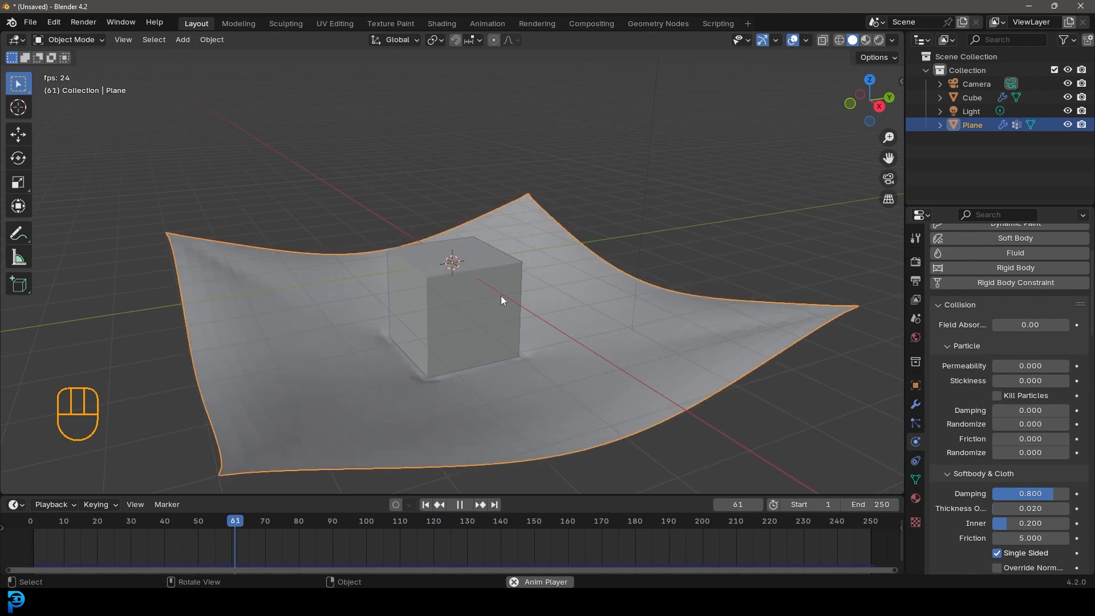
key(space)
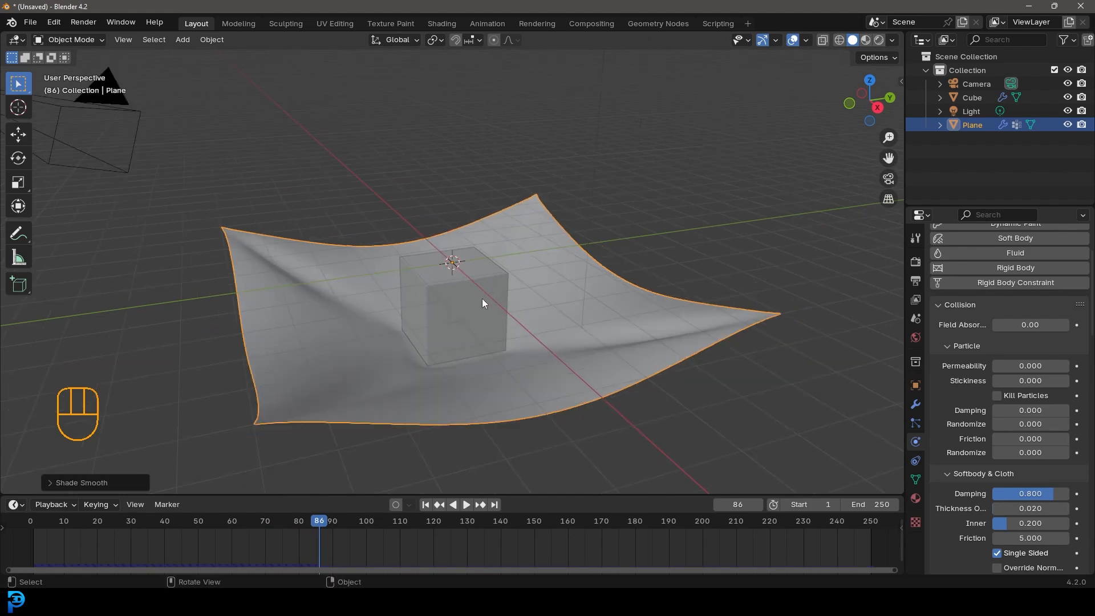
Step: Add a Bevel modifier to the cube with 0.1 m width and 4 segments
click(452, 315)
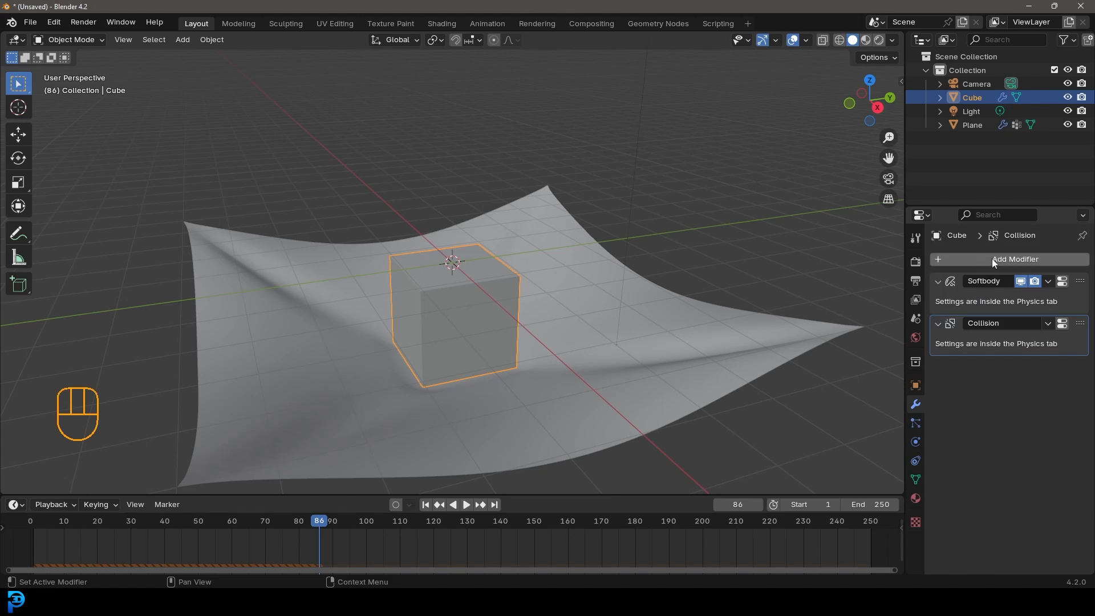
click(1014, 259)
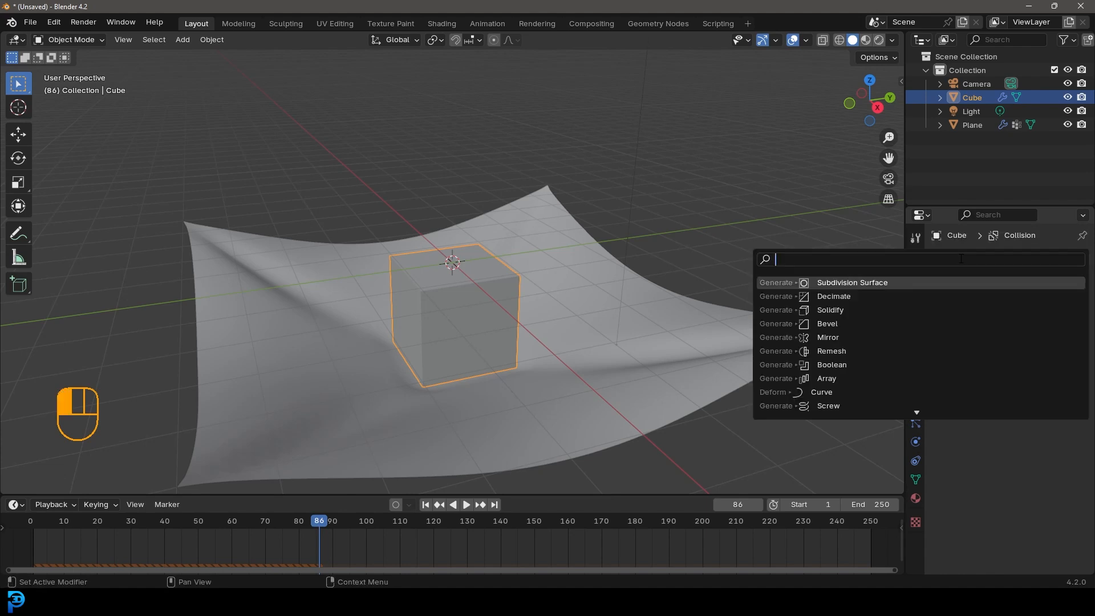
text(bevel)
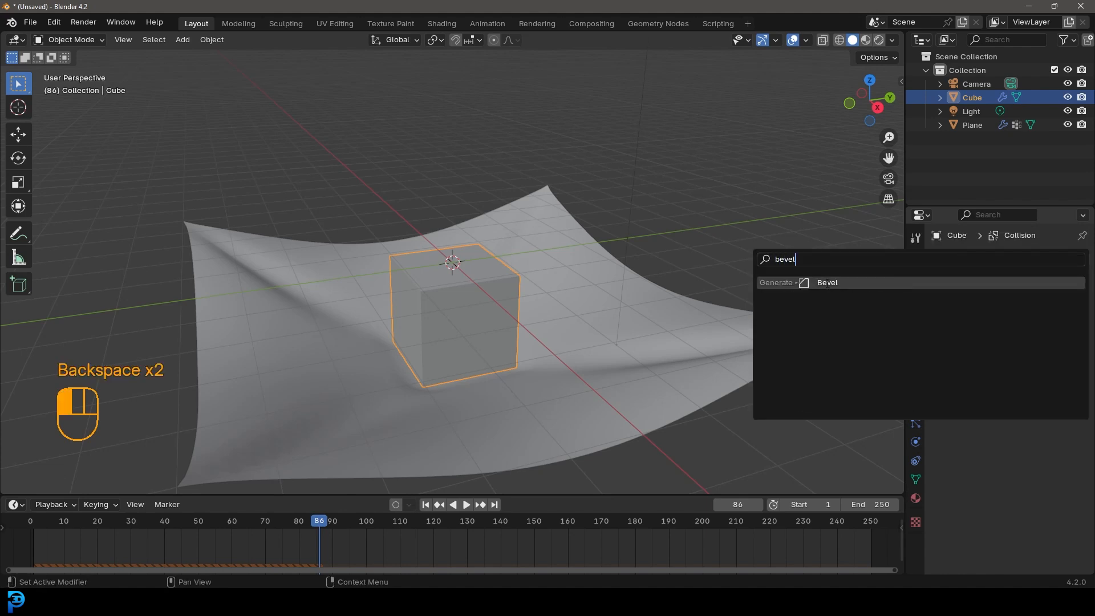
click(827, 281)
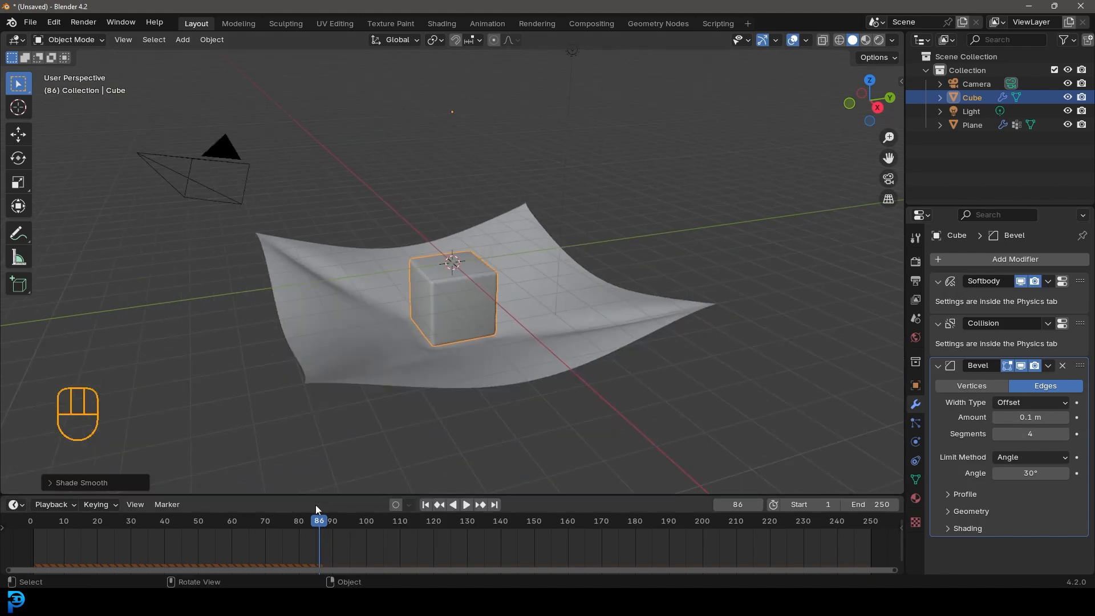
Step: Select all objects, reposition them together, then deselect everything
click(424, 504)
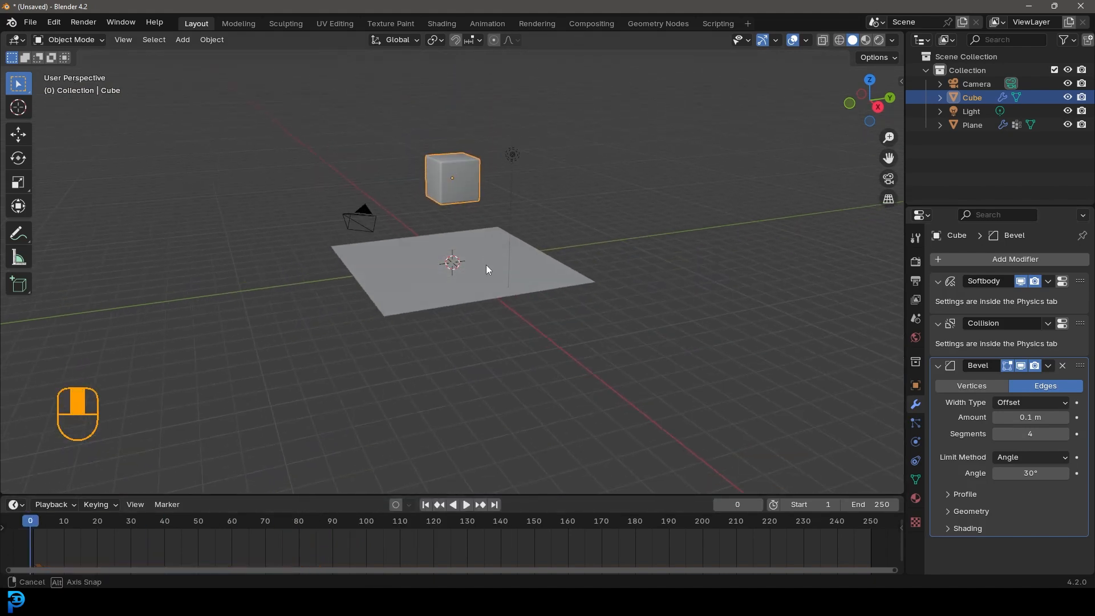
key(g)
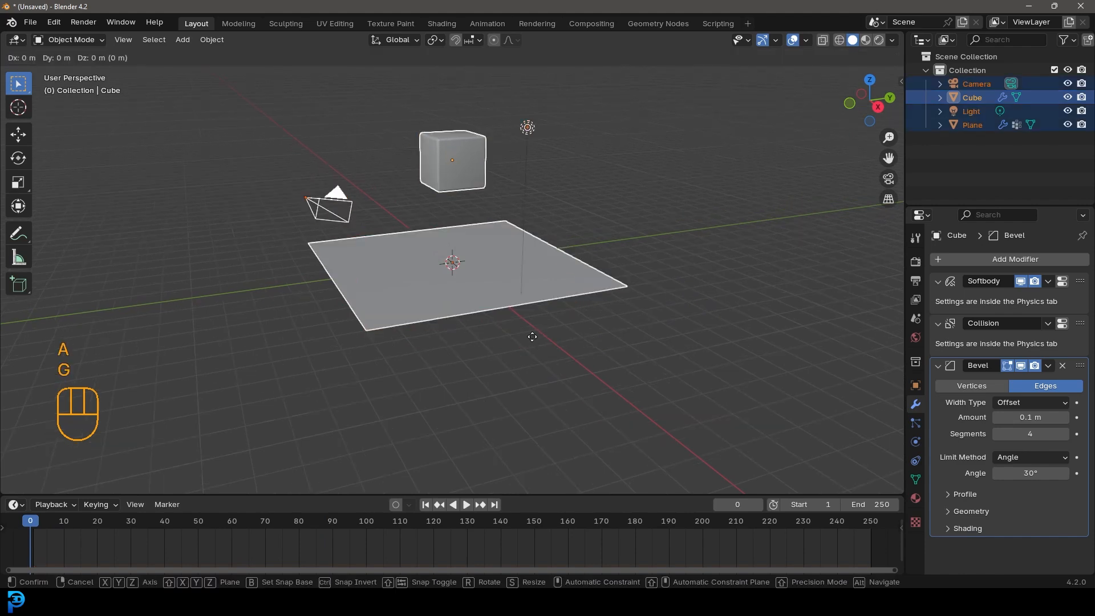
click(436, 216)
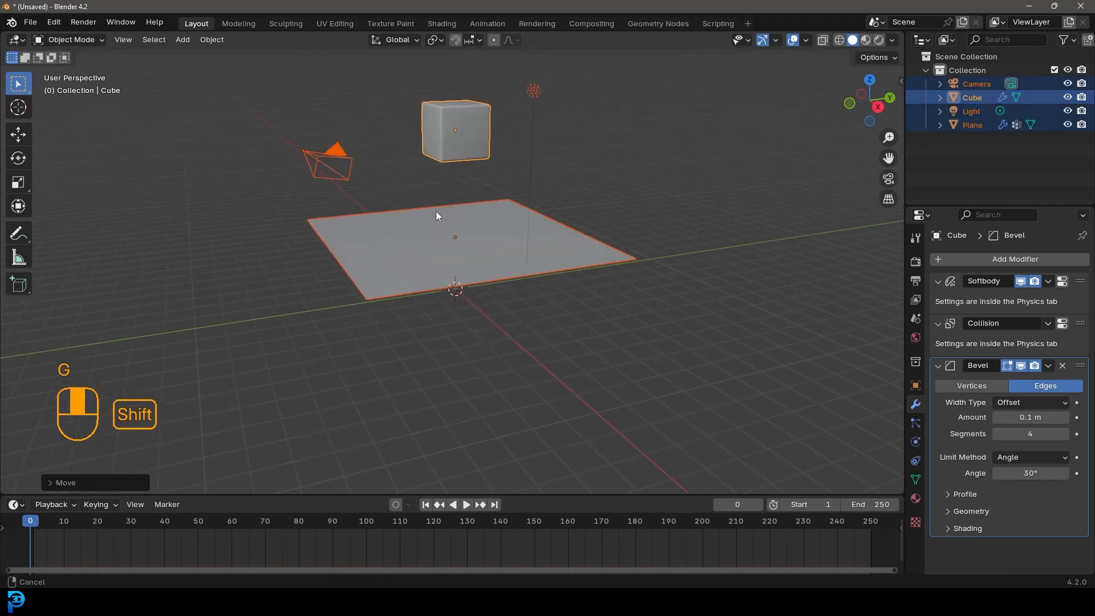
key(alt+a)
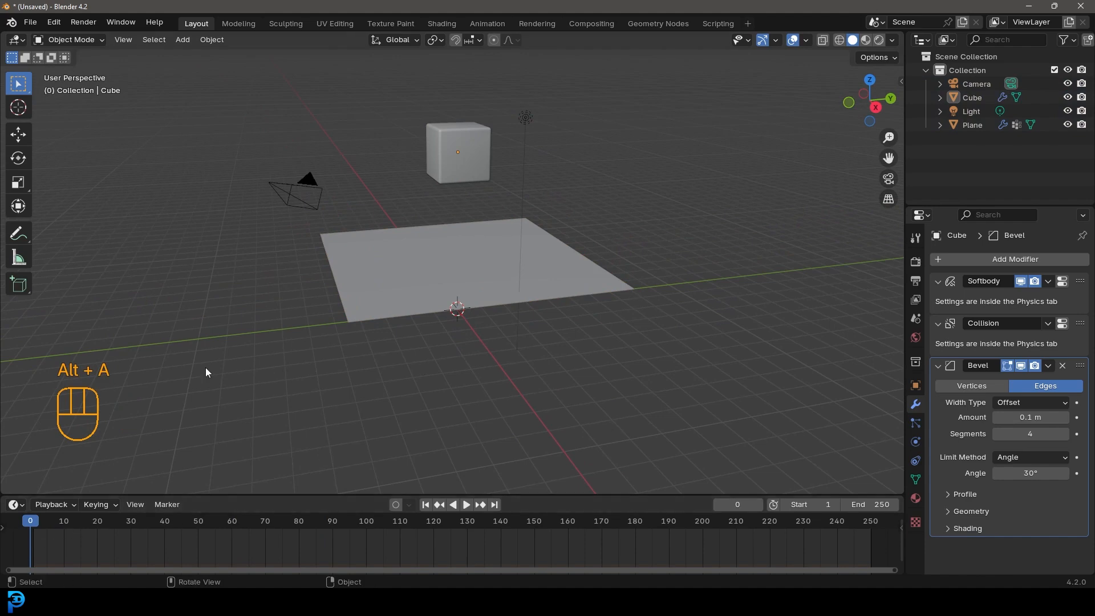
Step: Play the simulation so the plane falls and drapes over the cube, then stop playback
key(space)
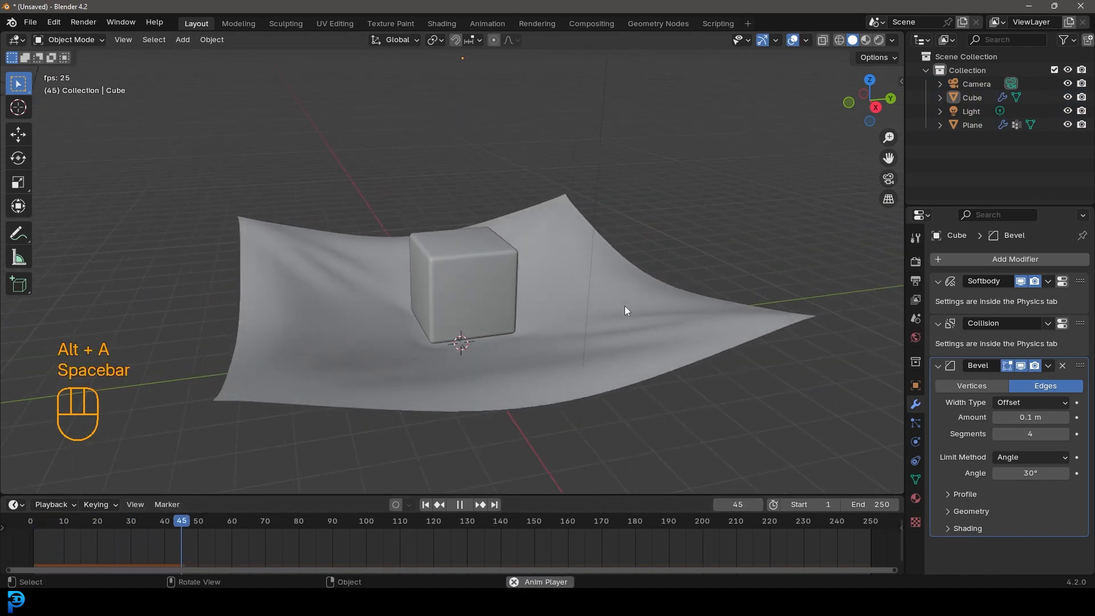
key(space)
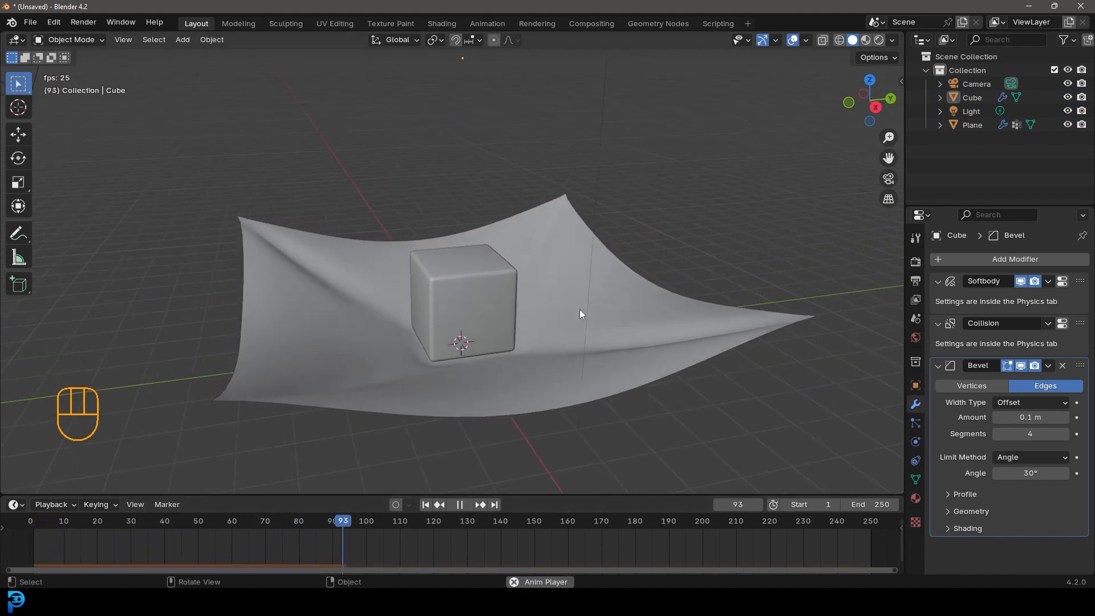
key(space)
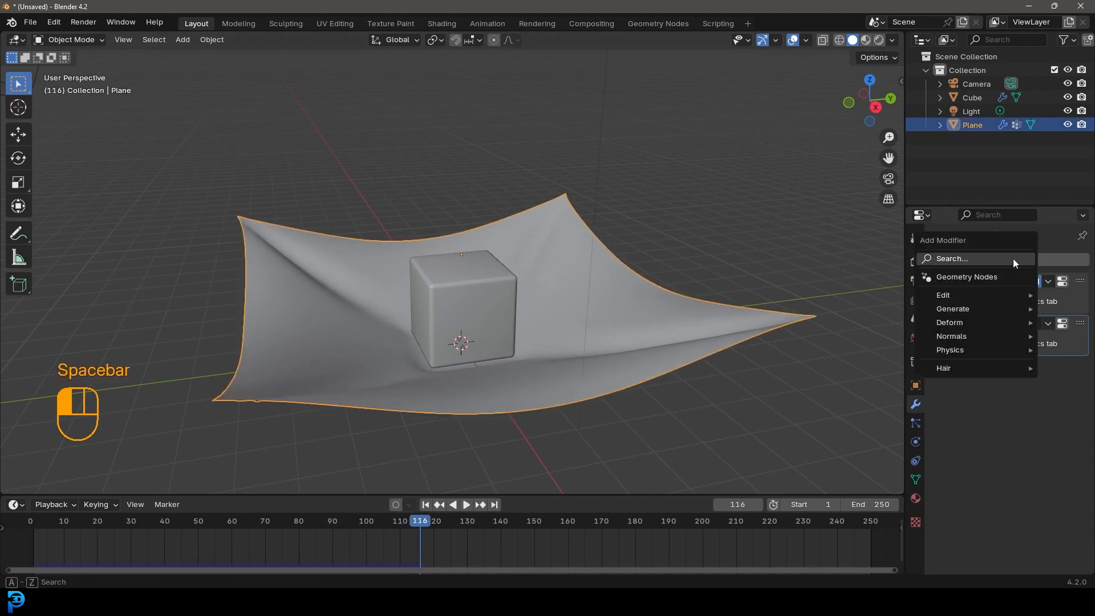
Step: Add a Solidify modifier giving the cloth 0.01 m thickness and reactivate the Cloth modifier
text(solid)
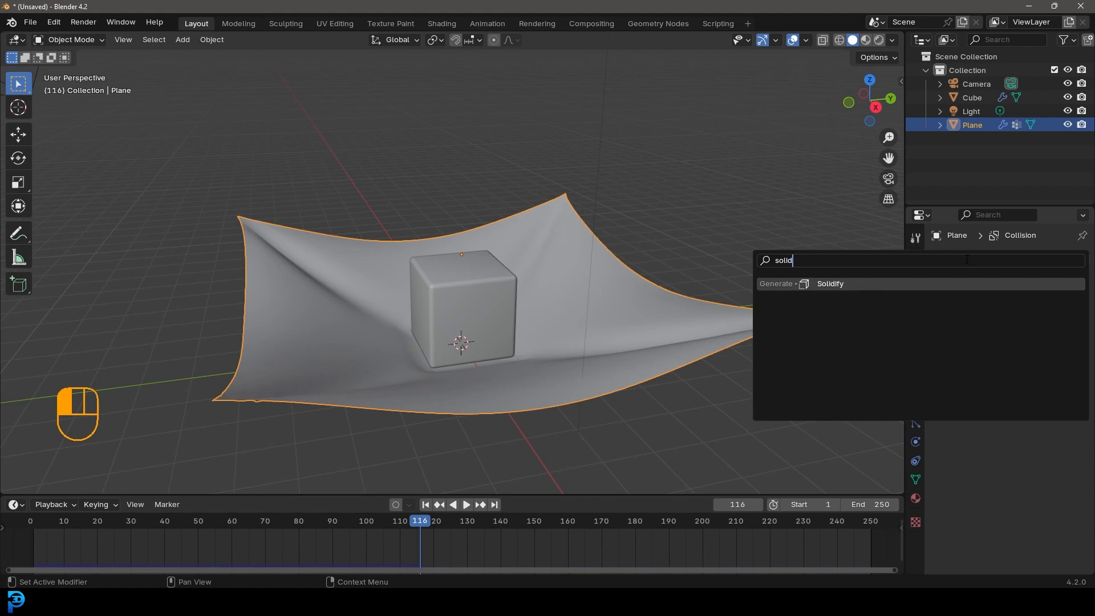
click(830, 285)
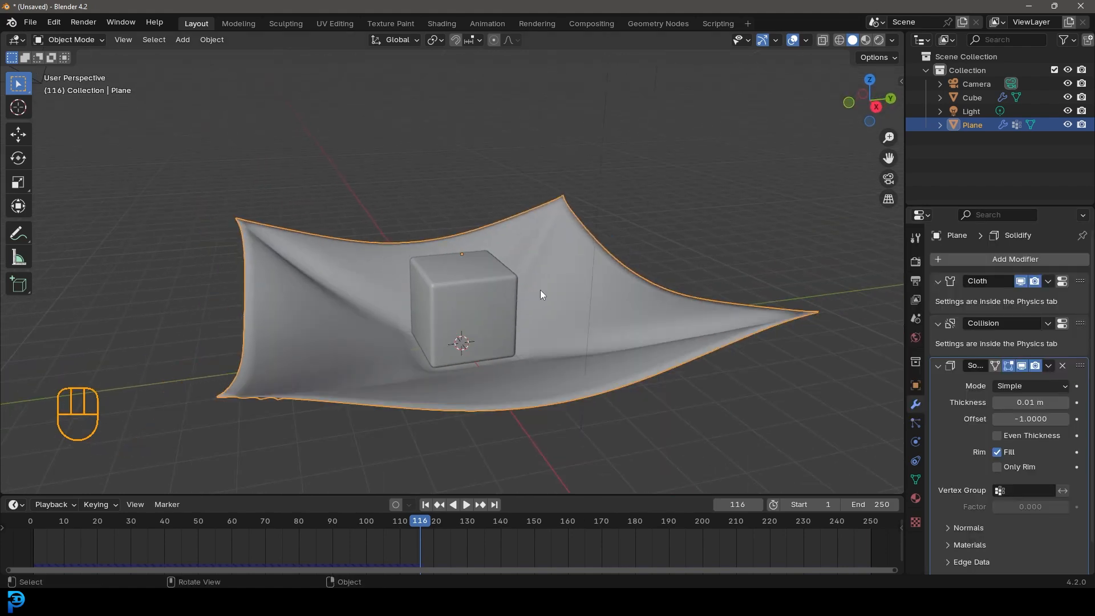
click(978, 281)
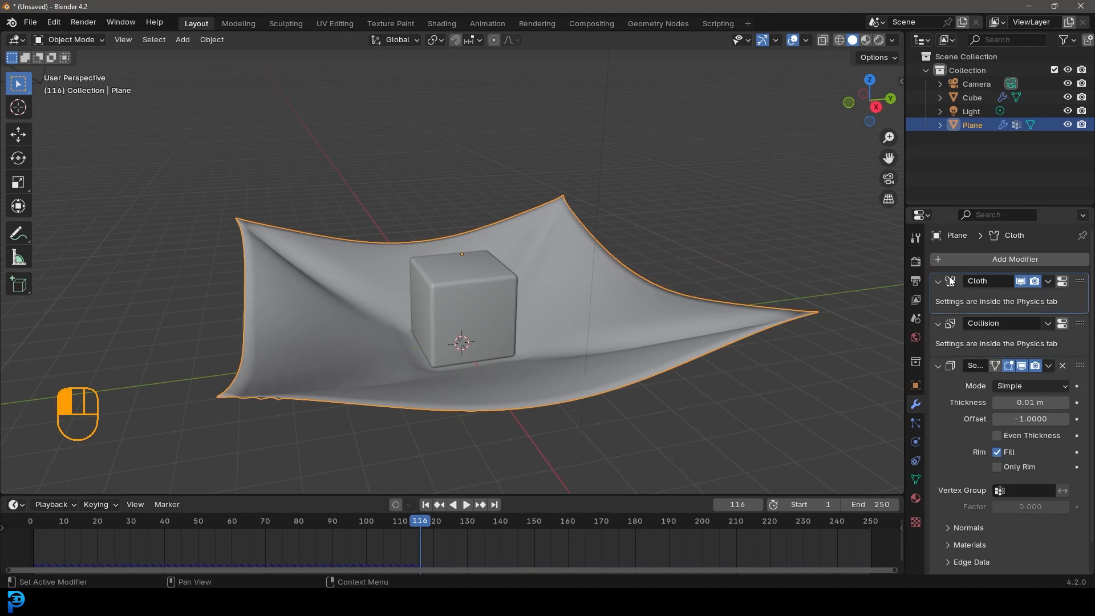
mouse_move(938, 301)
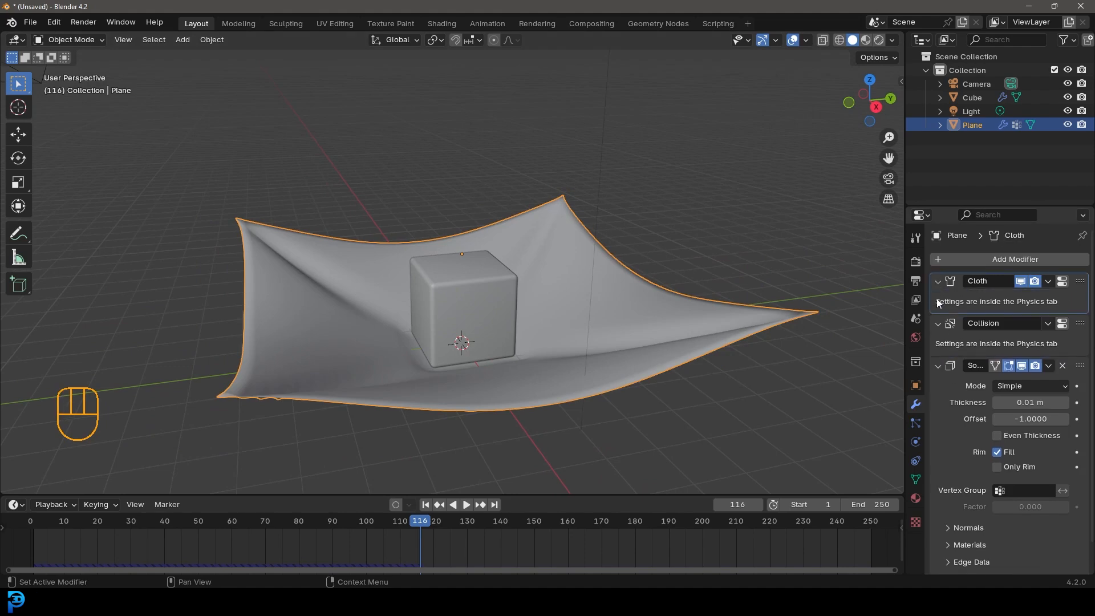
Step: Bake the plane's cloth simulation cache from the Physics properties, about 150 frames
click(914, 441)
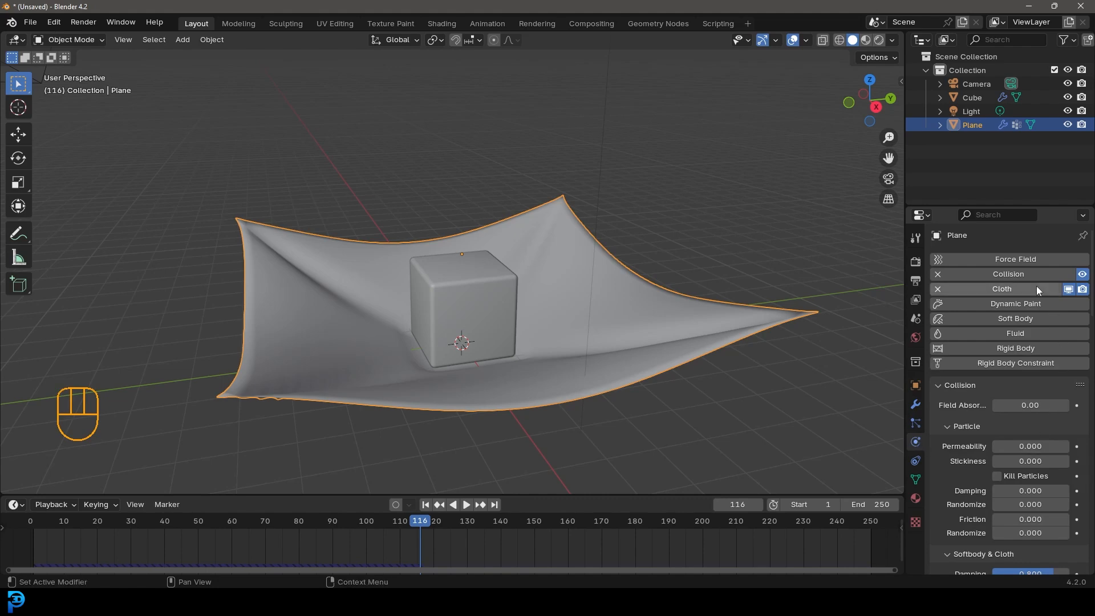
scroll(down, 3)
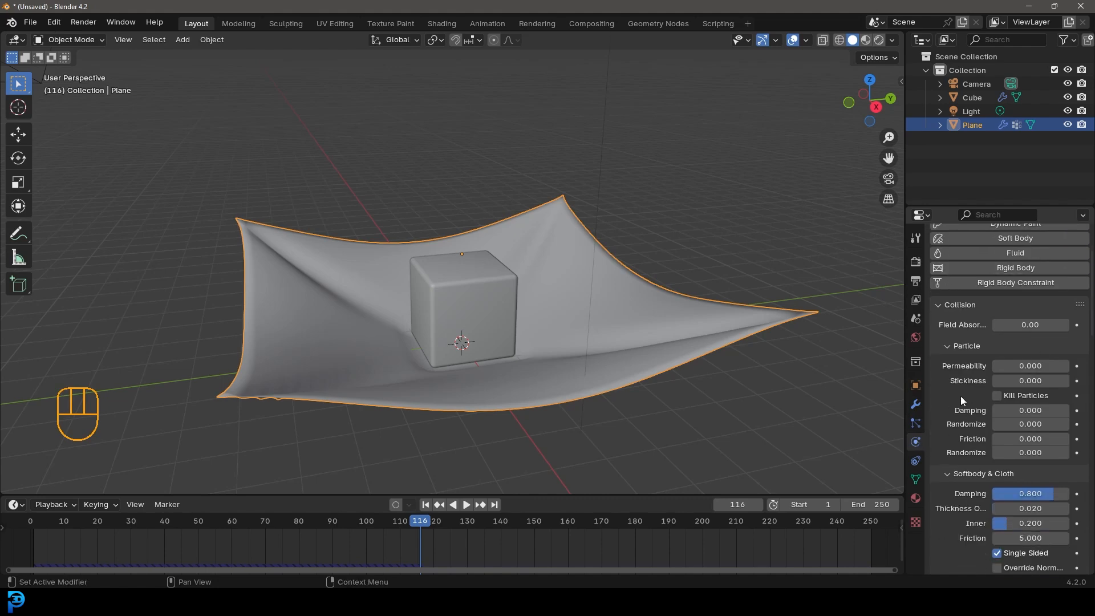
scroll(down, 3)
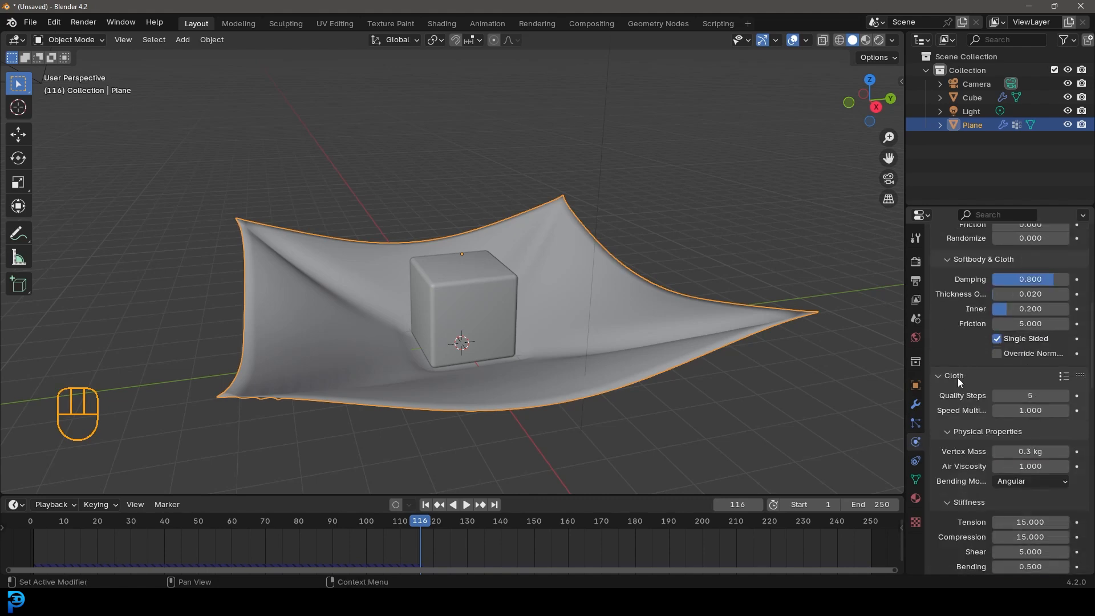
scroll(down, 3)
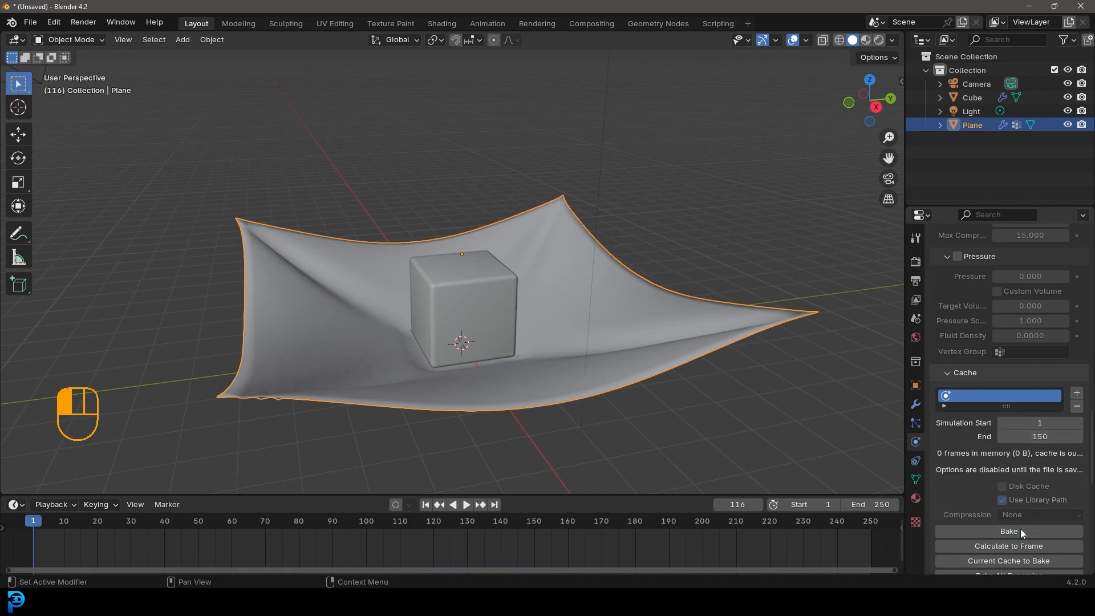
click(1007, 530)
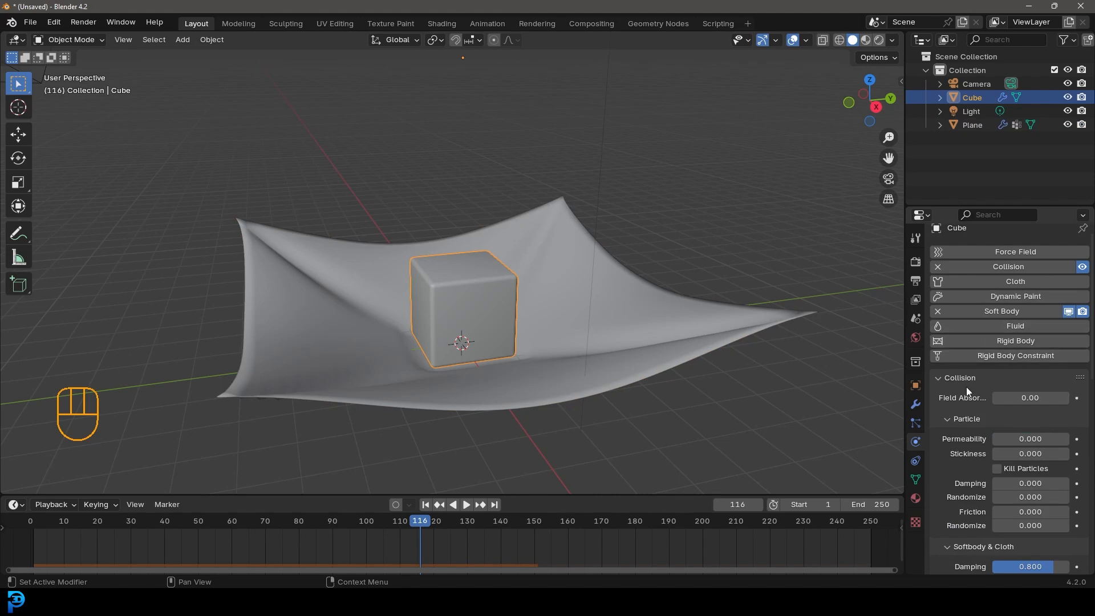
Step: Bake the cube's soft-body simulation to 150 frames from its Cache panel
scroll(down, 3)
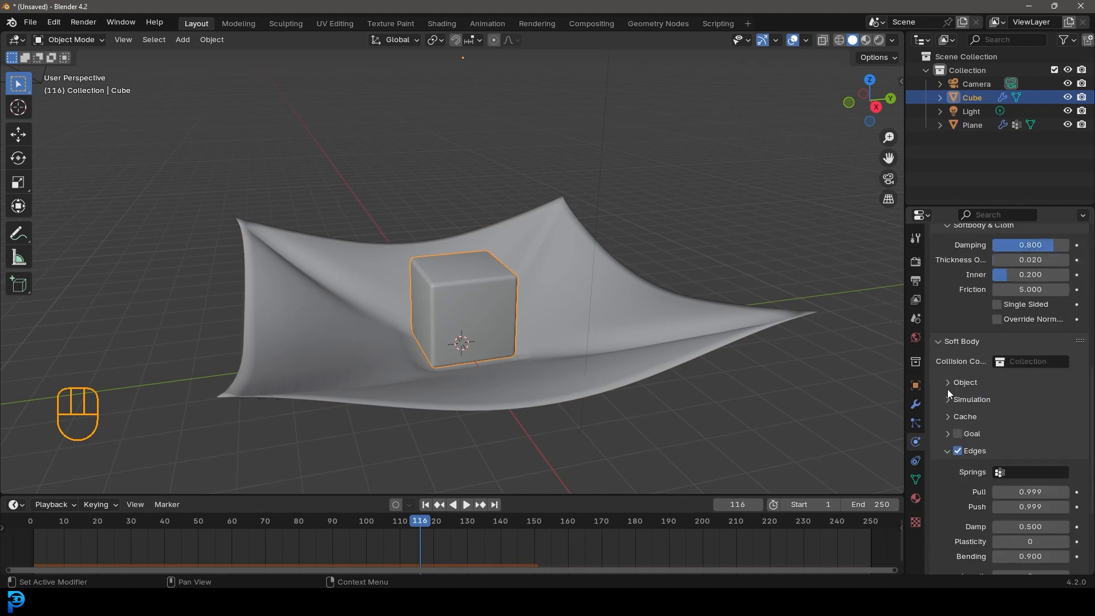
click(965, 416)
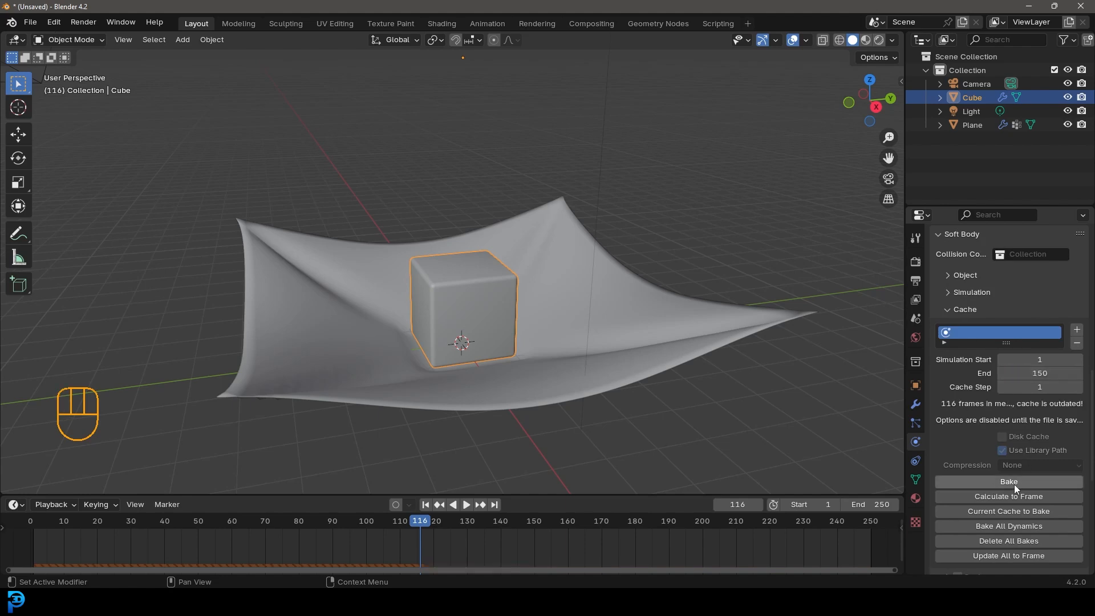
click(1007, 482)
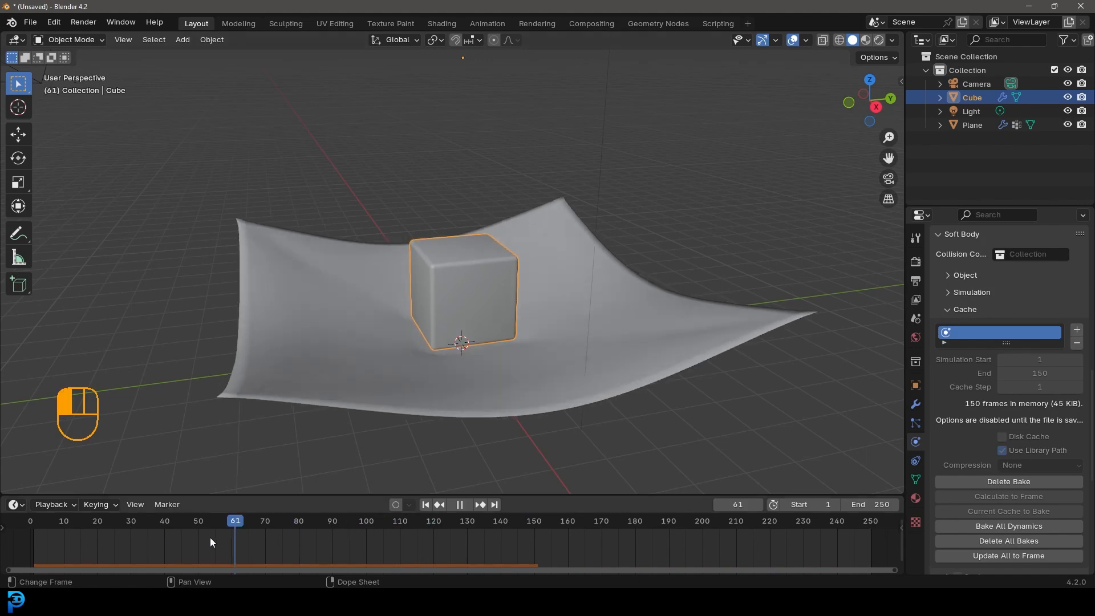
Step: Replay the baked cloth draping over the soft cube, then stop playback
key(space)
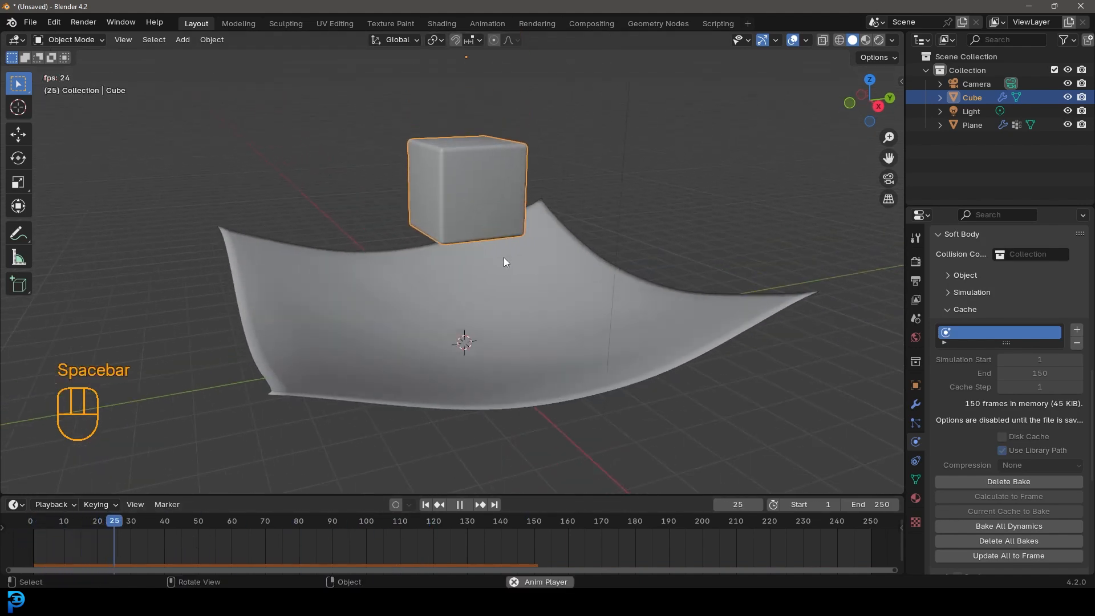
key(space)
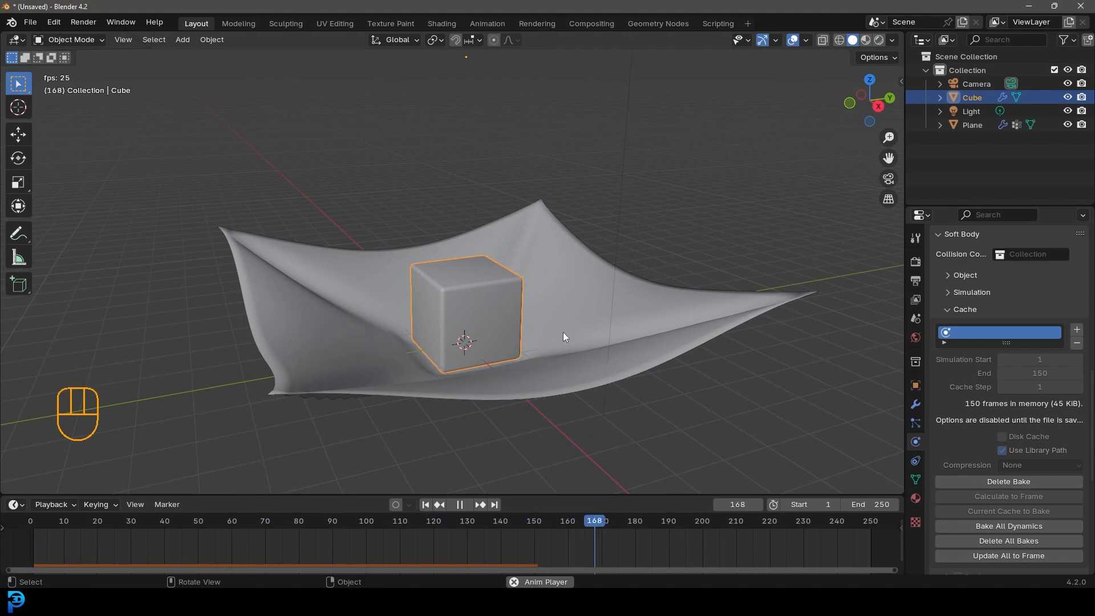
key(space)
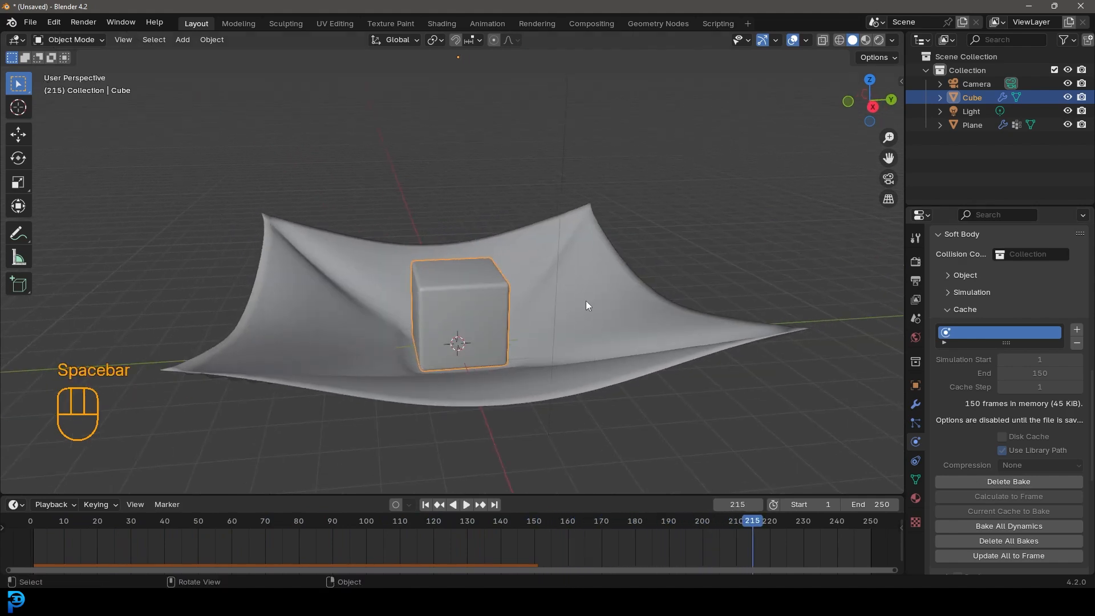
click(871, 504)
text(150)
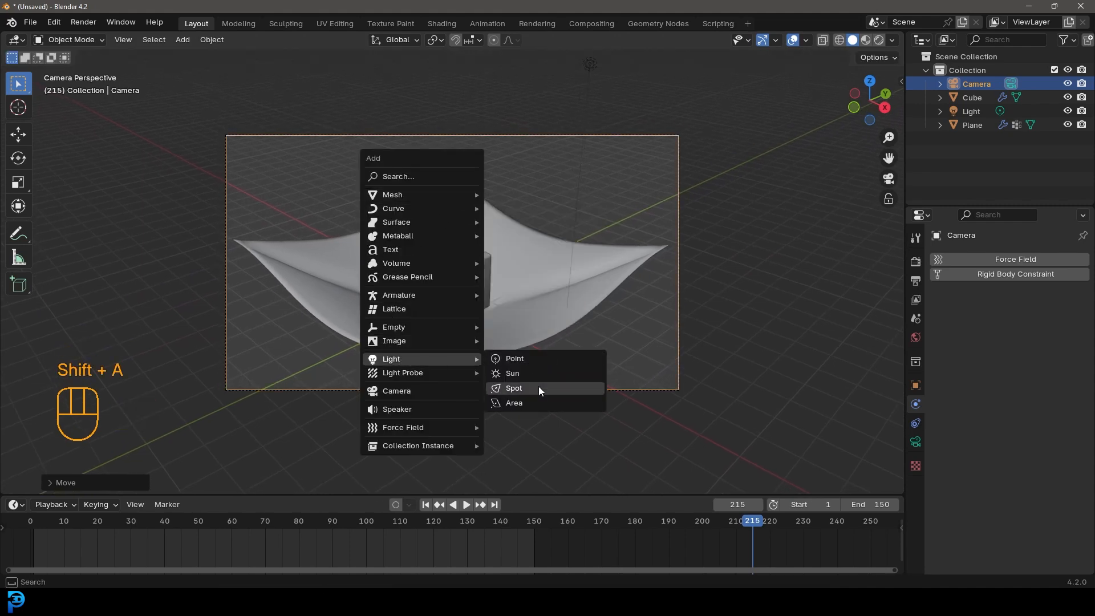
Step: Add an area light and raise it above the cloth-covered cube
click(513, 402)
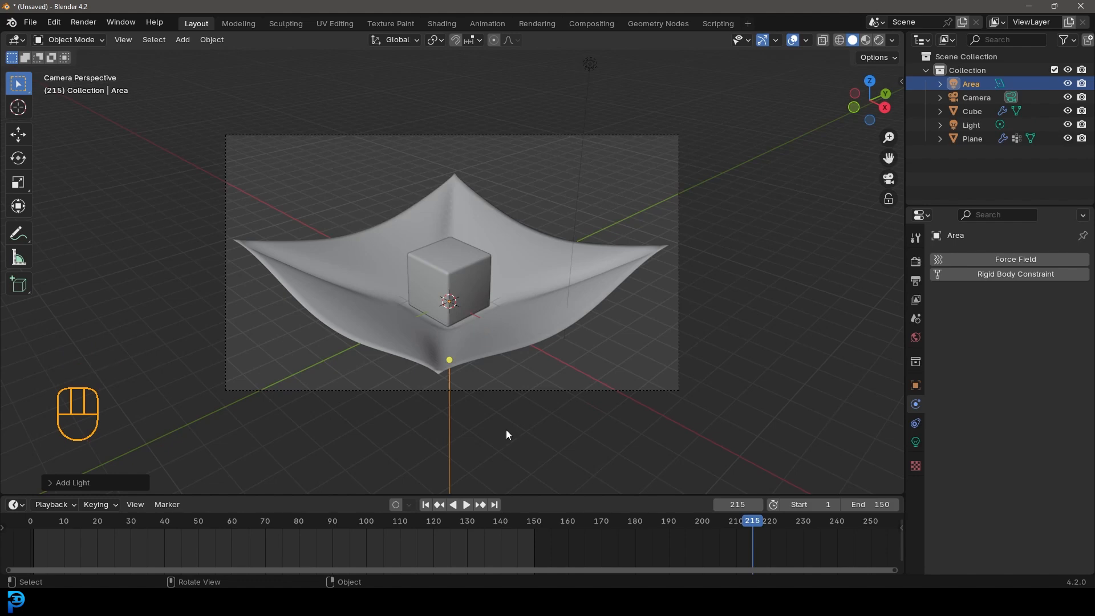
key(g)
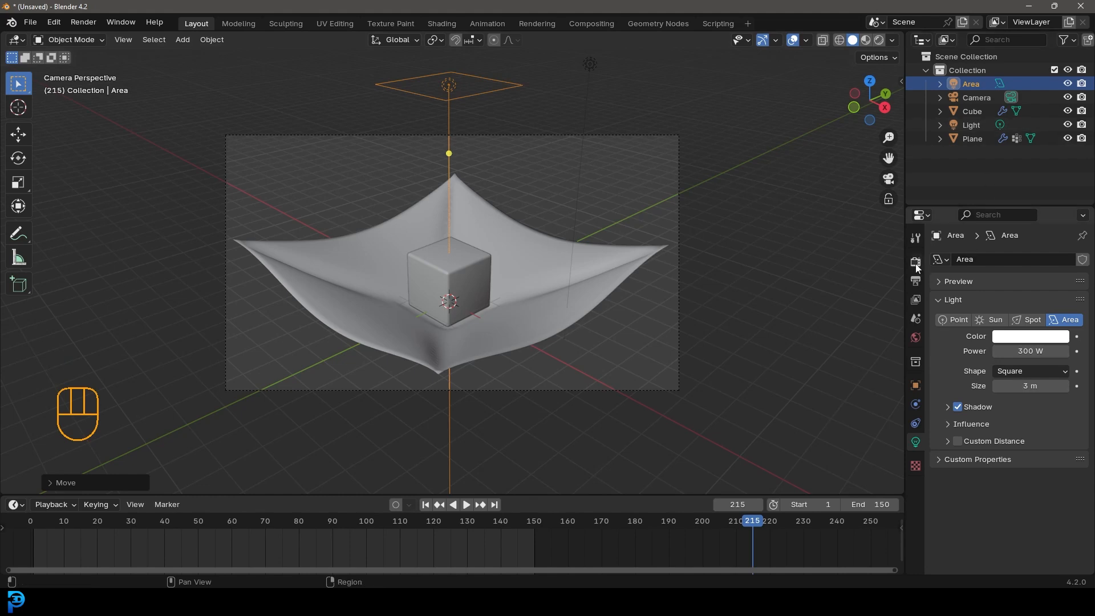
Step: Switch the render engine to Cycles with 55 max render samples and preview in Rendered shading
click(915, 262)
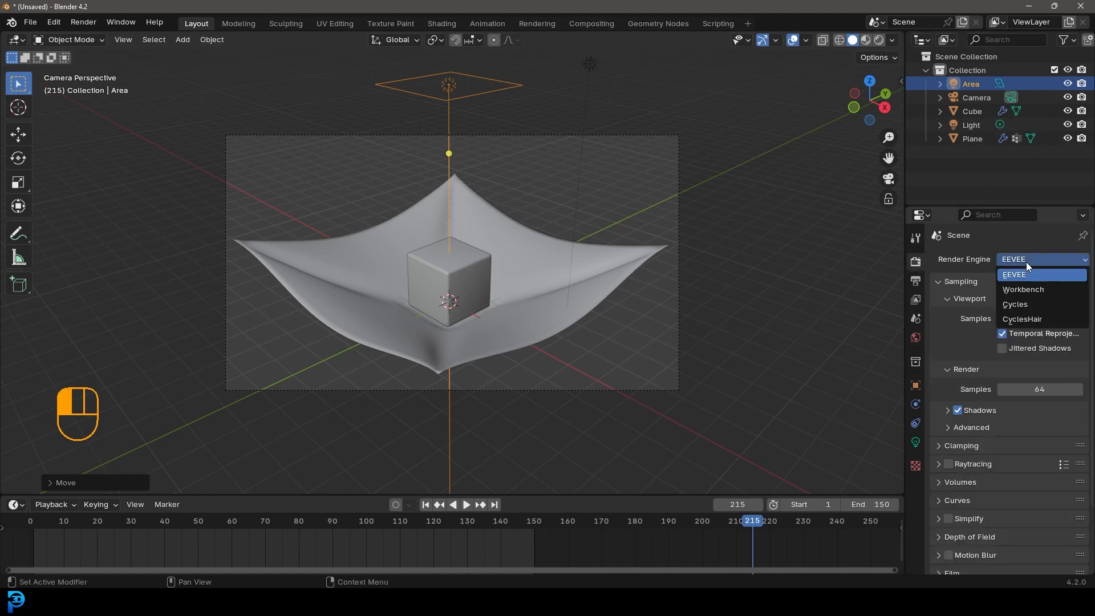
click(1015, 304)
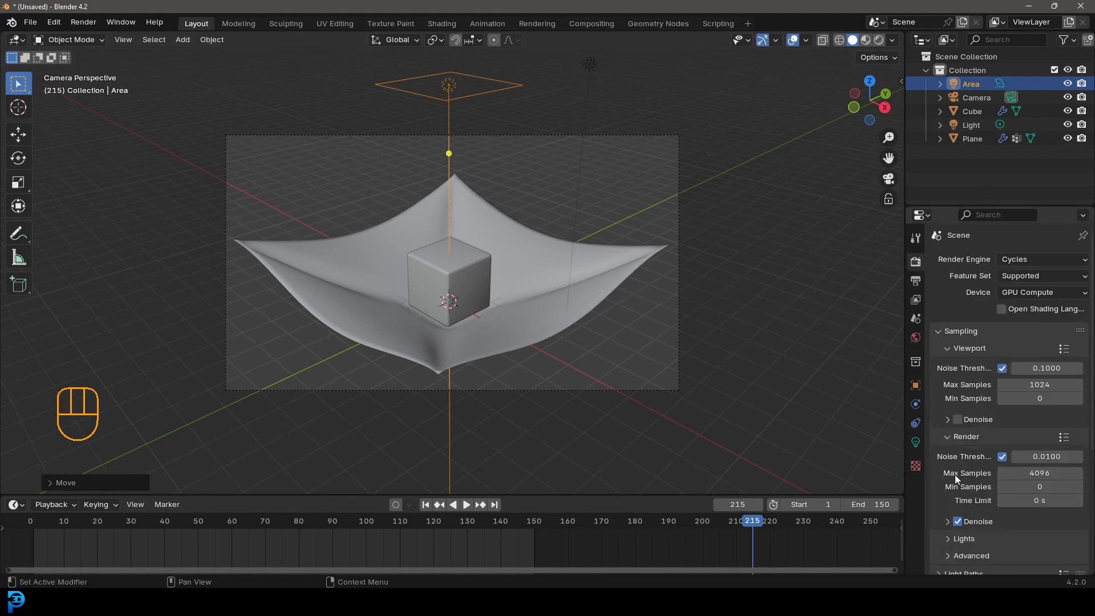
double_click(1039, 472)
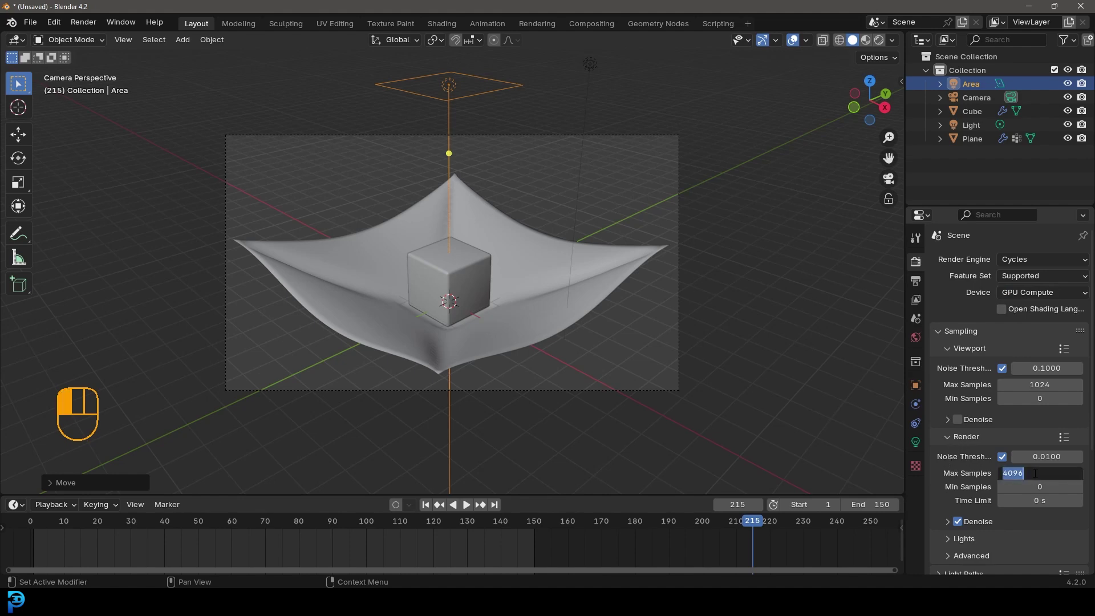
text(55)
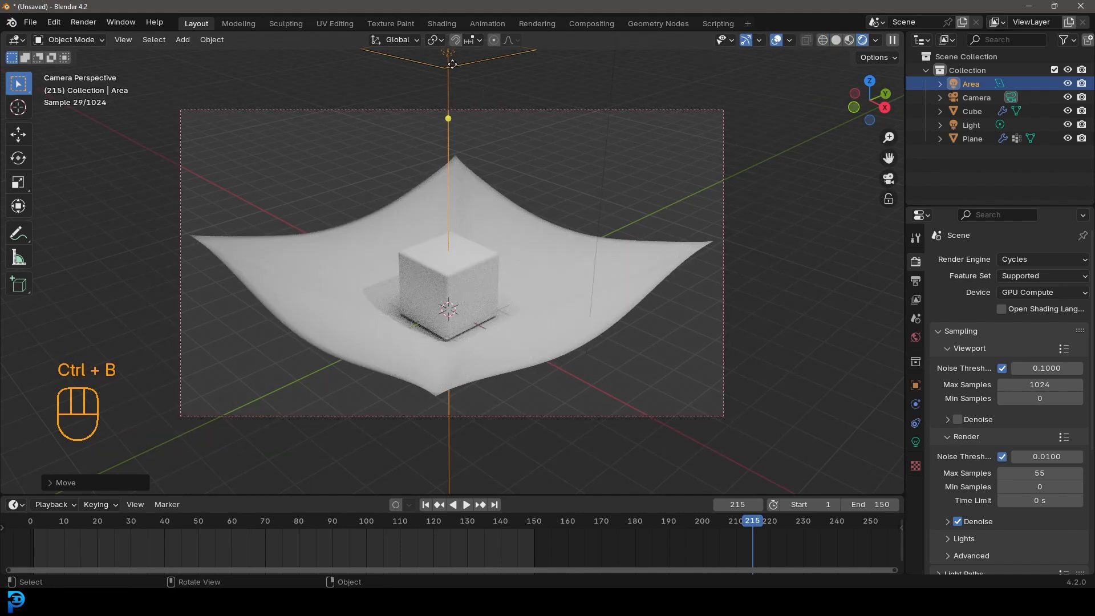
click(434, 40)
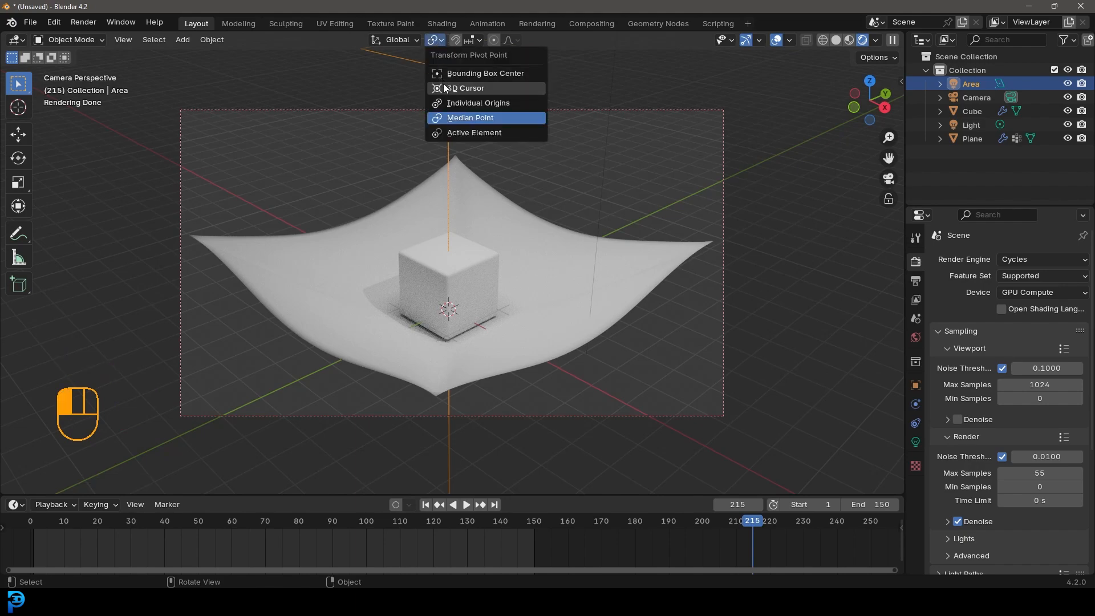
Step: Duplicate the area light to the right of the scene, then select the cloth plane
key(shift+d)
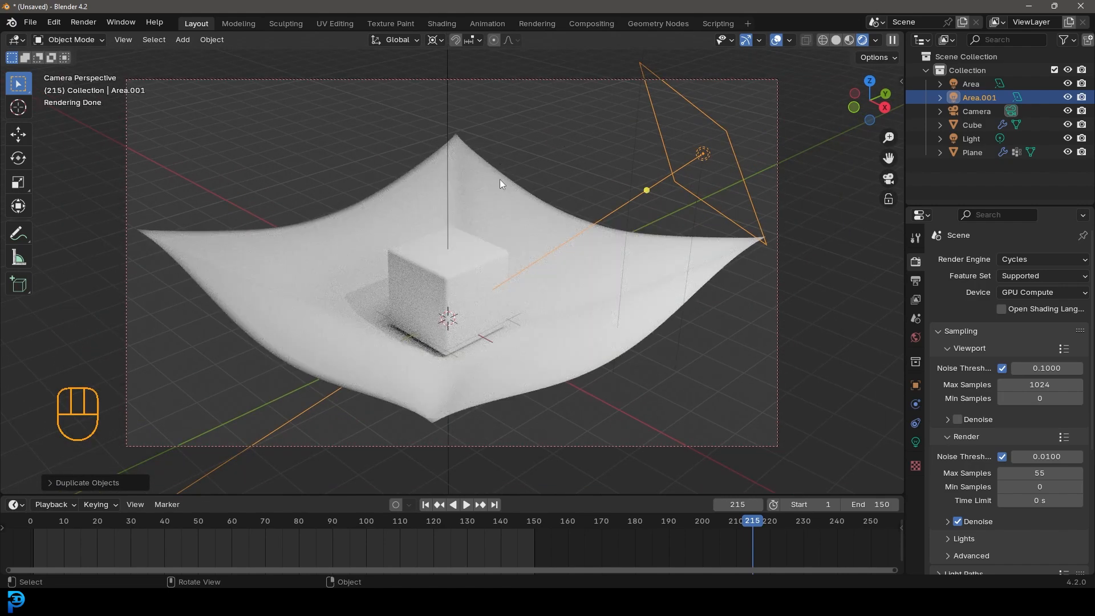
click(972, 152)
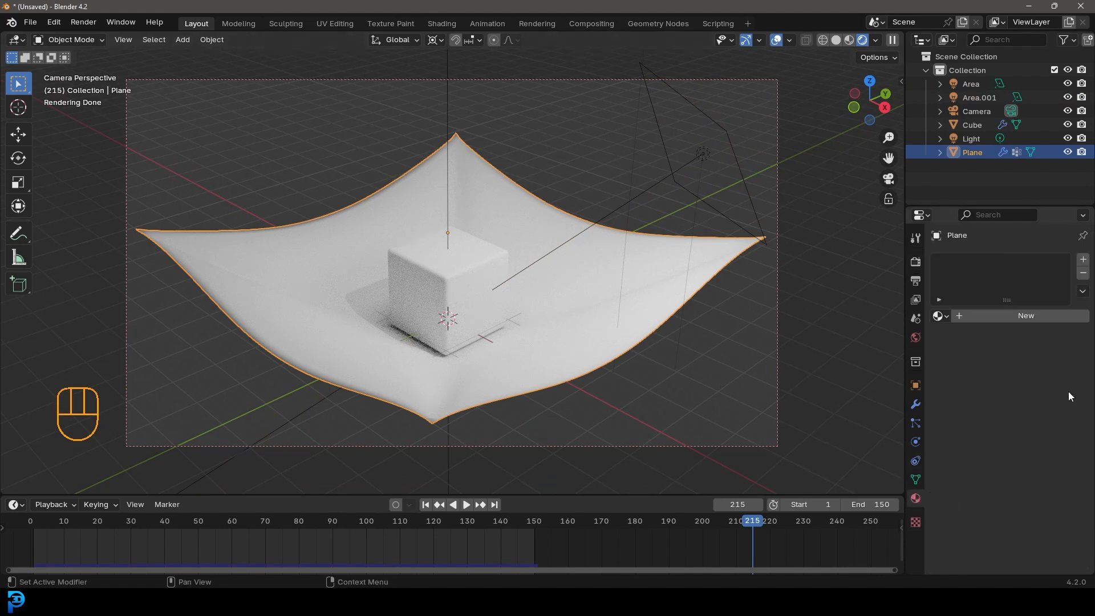
Step: Create a new cloth material with a Checker Texture as base colour, then select the cube
click(1024, 315)
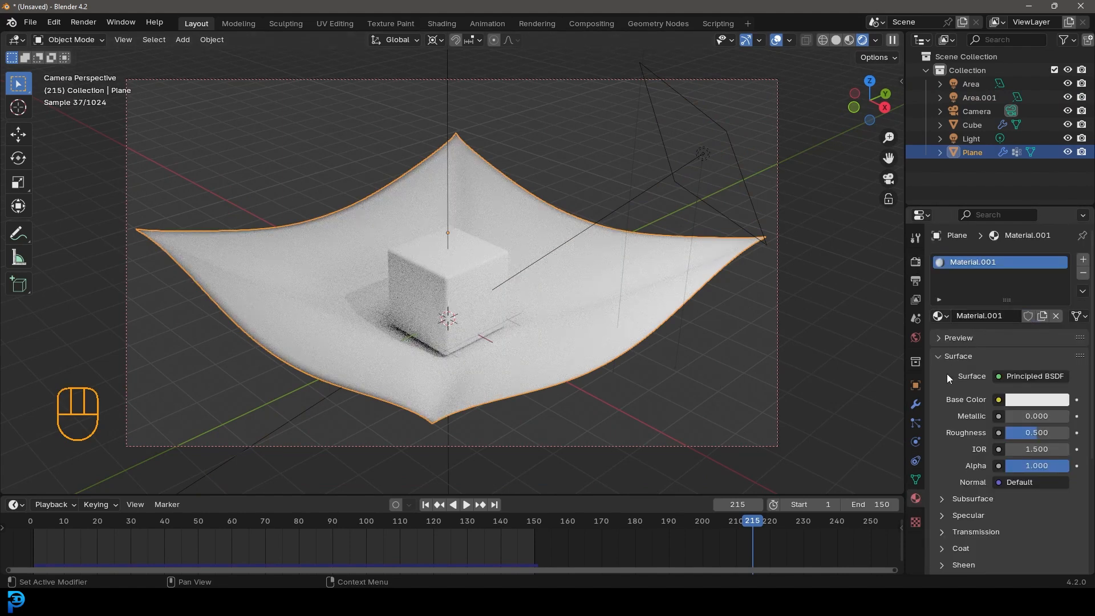
click(1000, 399)
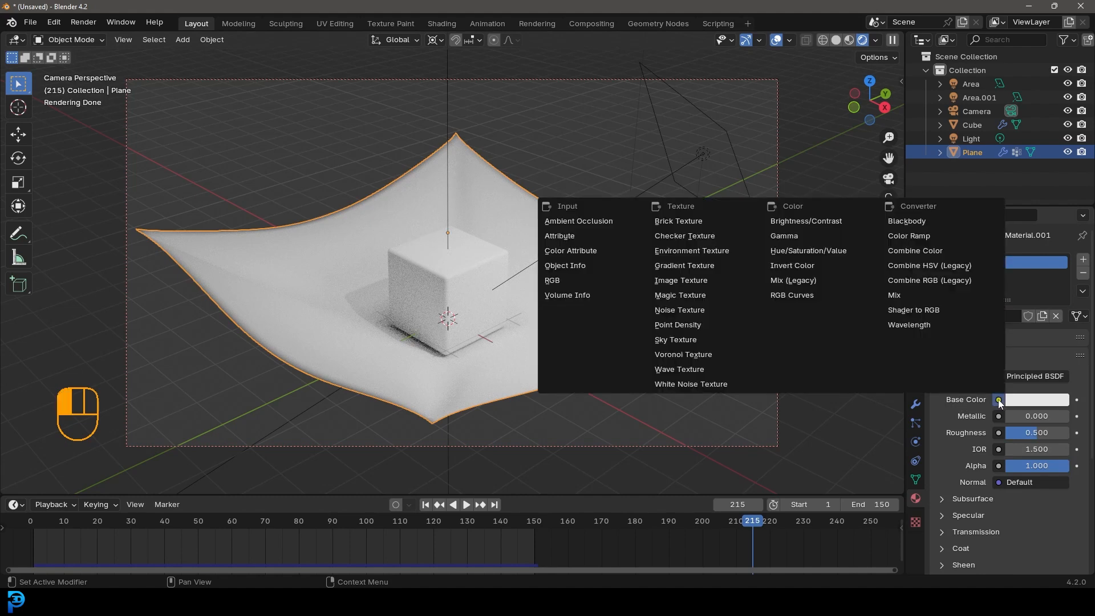
mouse_move(680, 295)
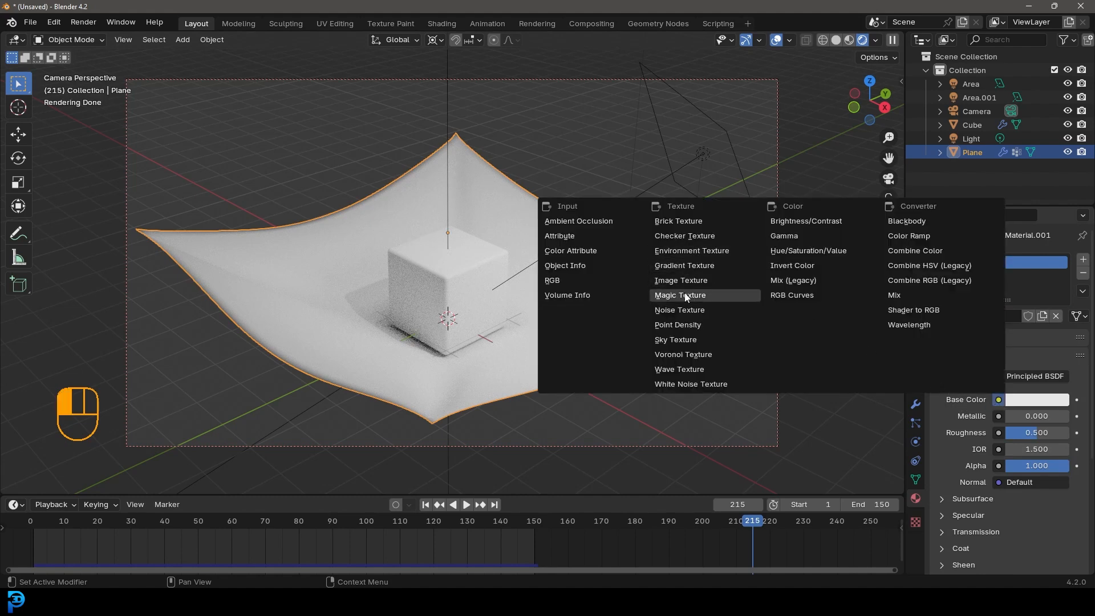
mouse_move(685, 235)
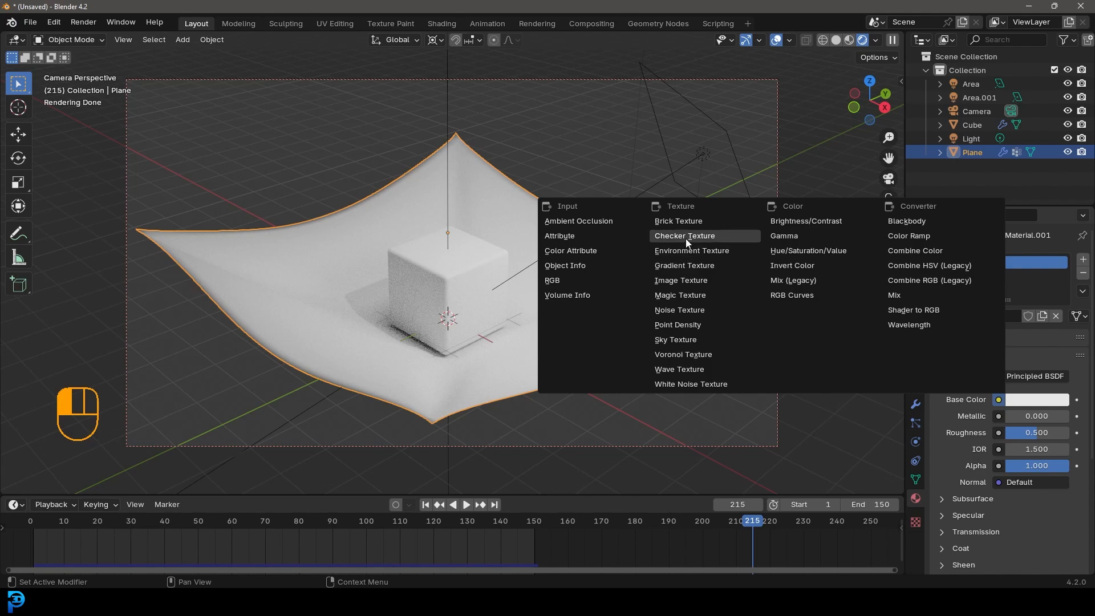
click(685, 235)
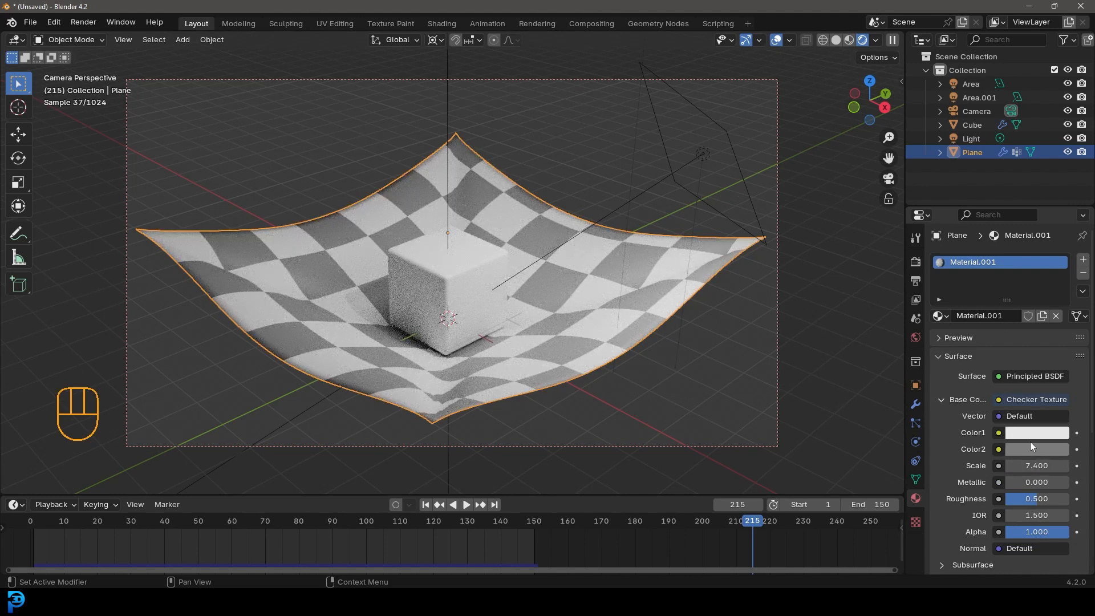
click(1037, 433)
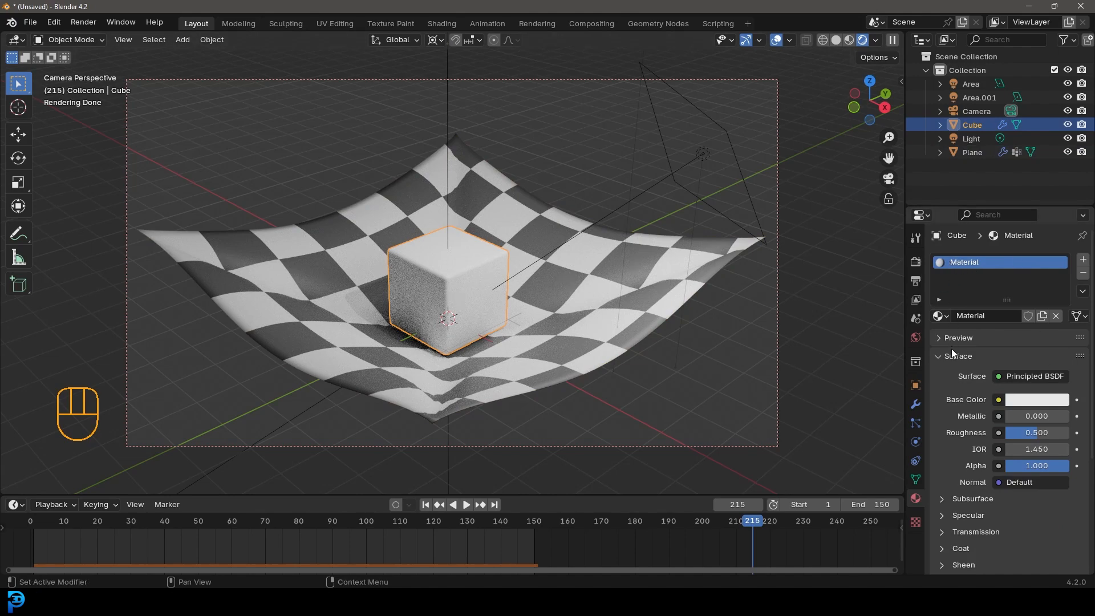
Step: Set the cube material's base colour to red
click(1037, 399)
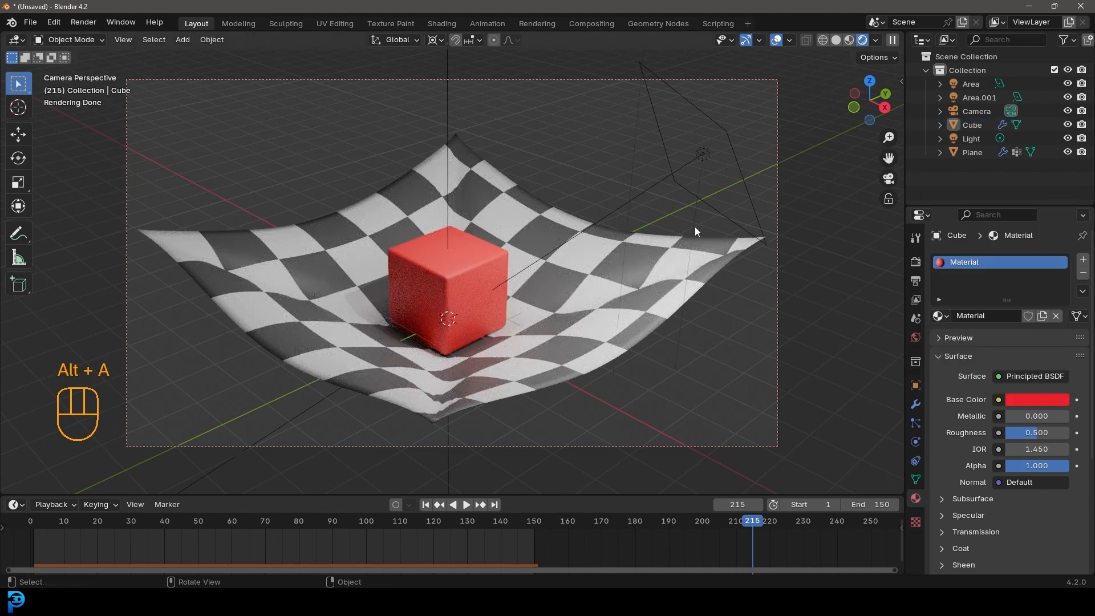
mouse_move(434, 203)
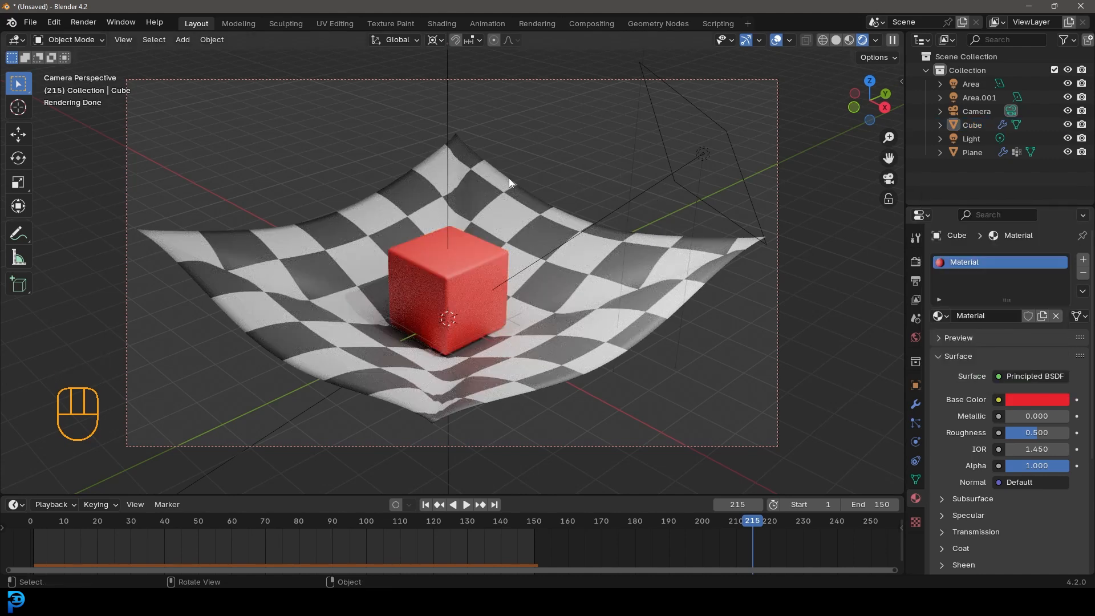
Step: Add a plane, scale it into a large floor and give it its own new material
key(shift+a)
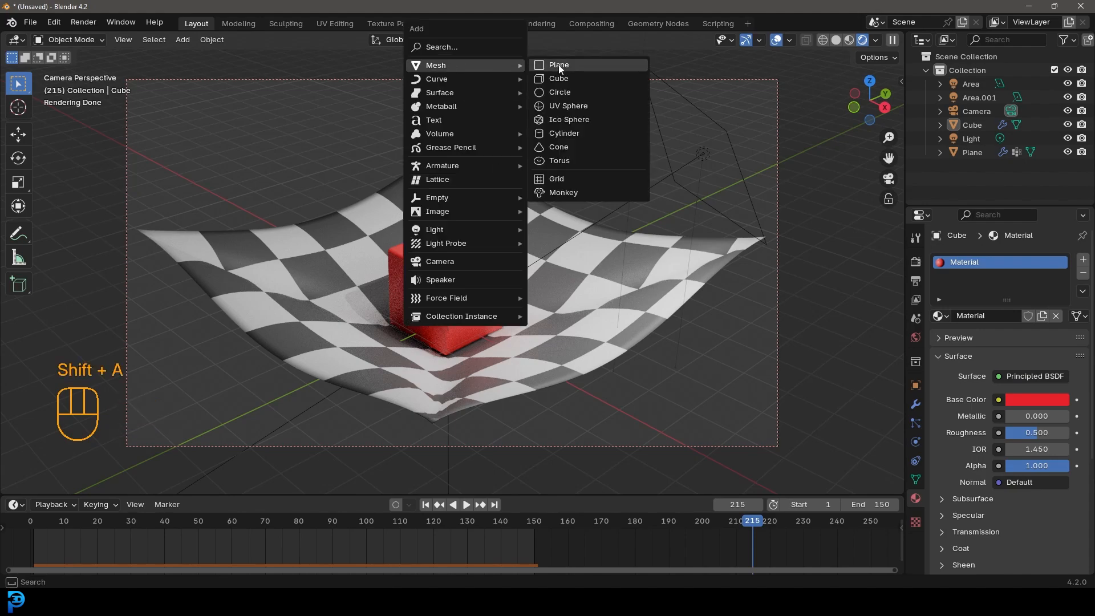
click(558, 64)
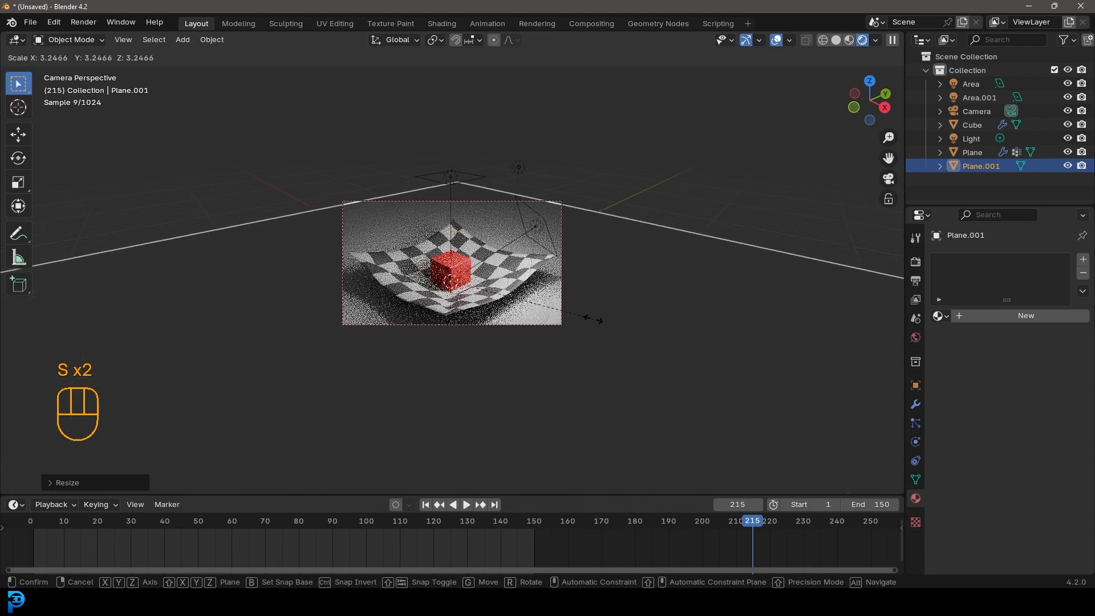
key(g)
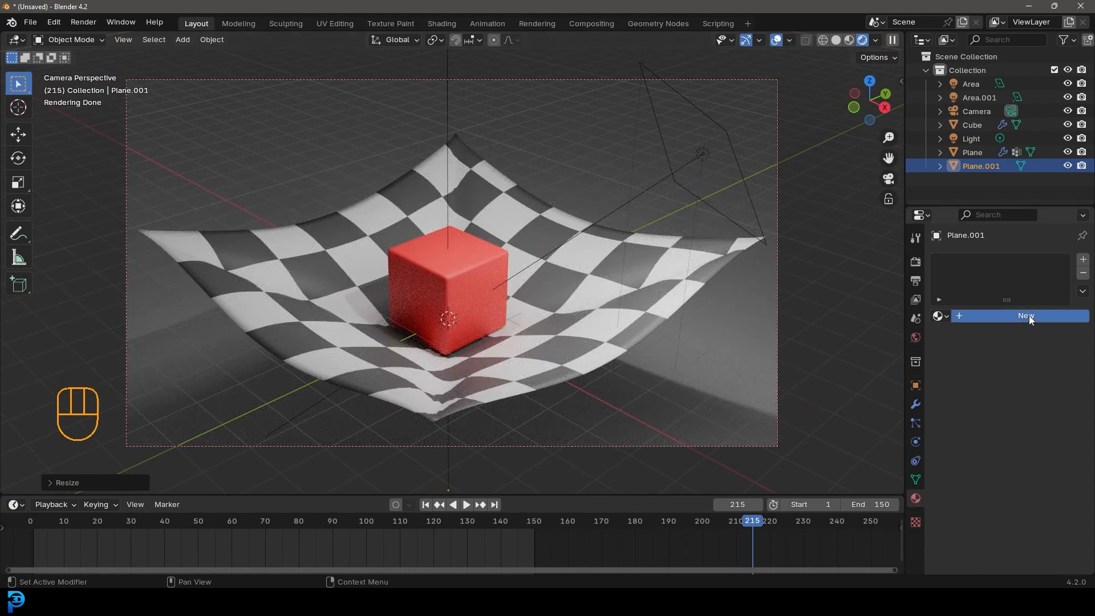
click(1024, 316)
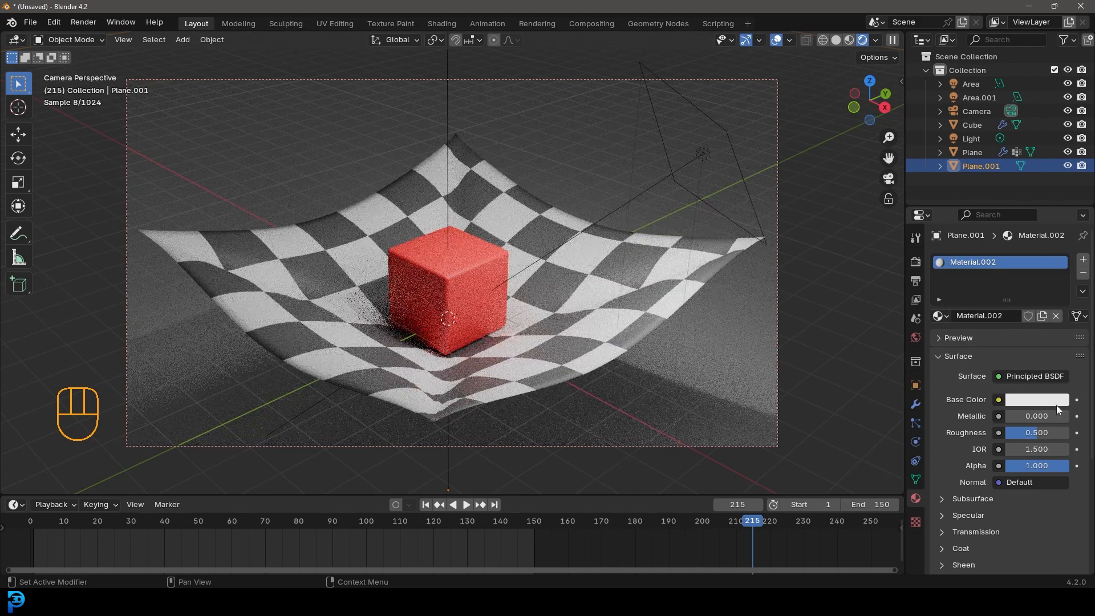
click(1037, 399)
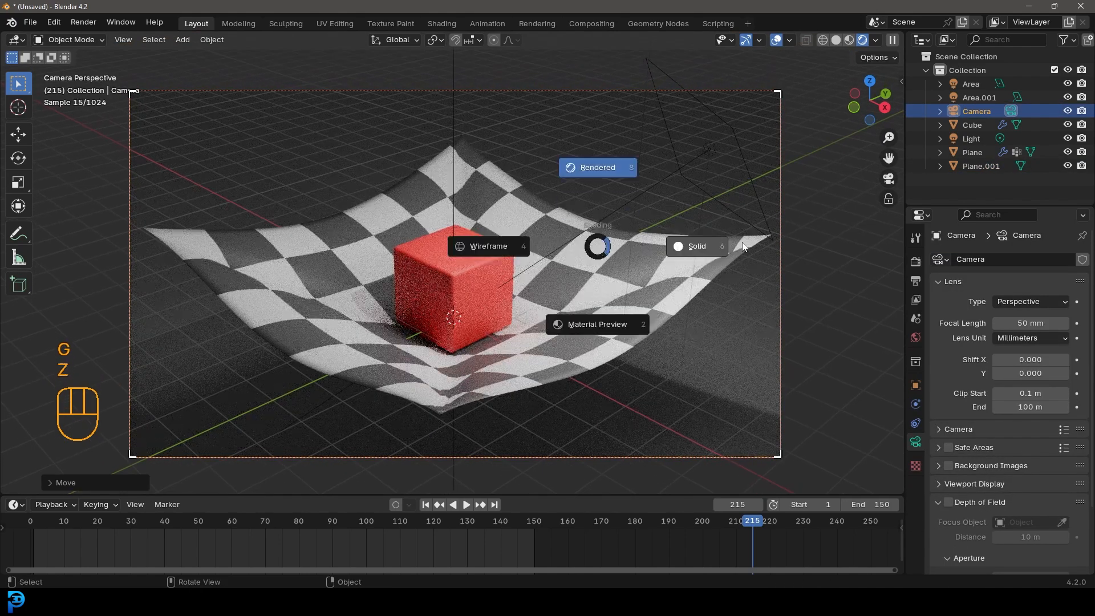
Step: Save the project as untitled.blend on the Desktop
key(ctrl+s)
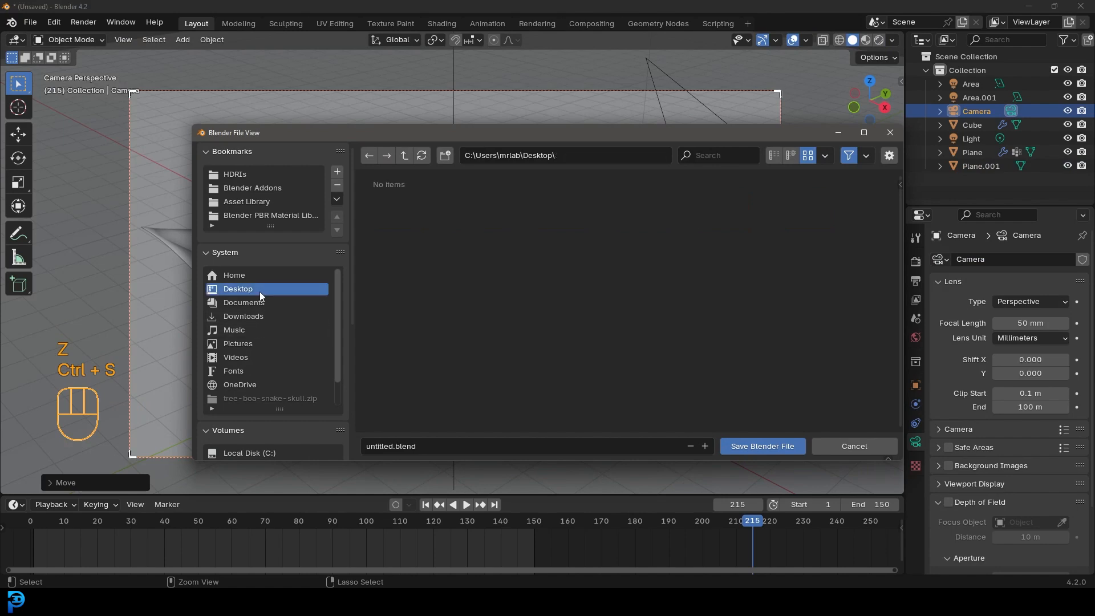
click(761, 446)
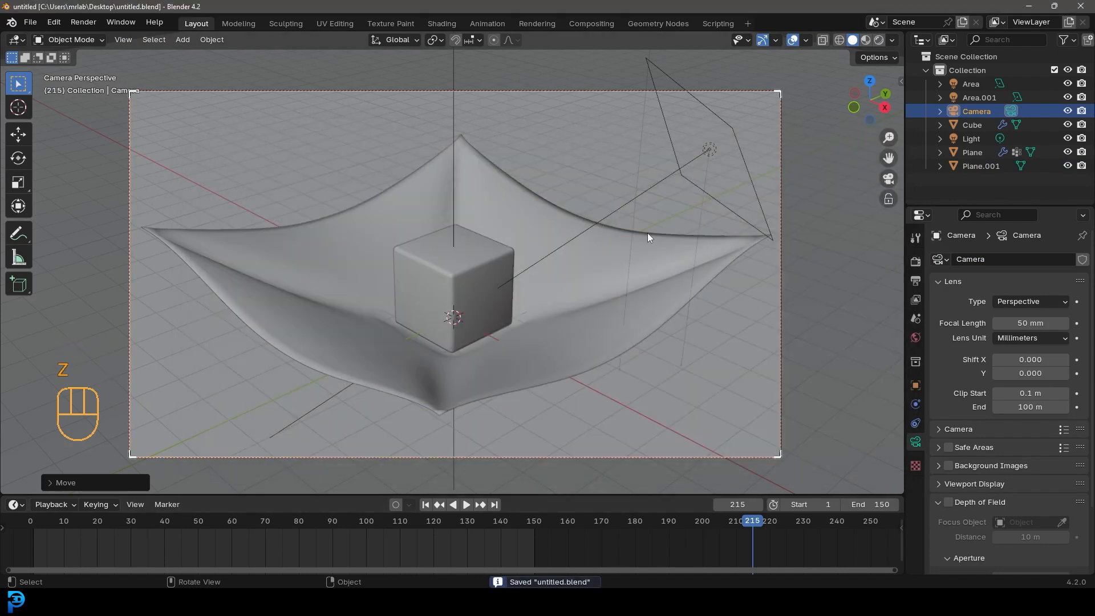
Step: Save the file, return to frame 1 and play the cloth-draping animation
key(ctrl+s)
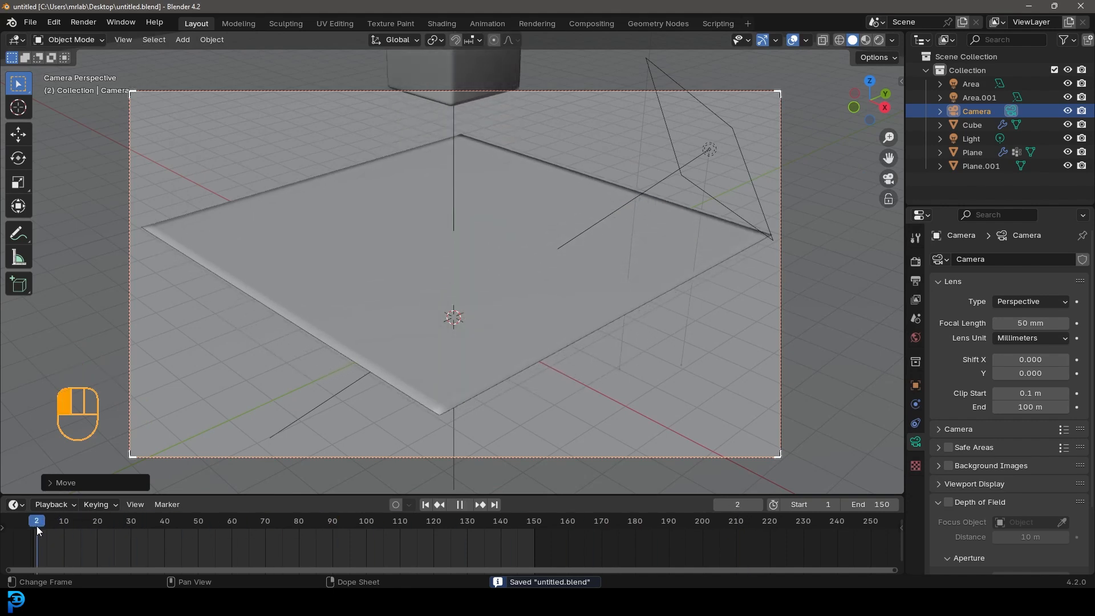
key(space)
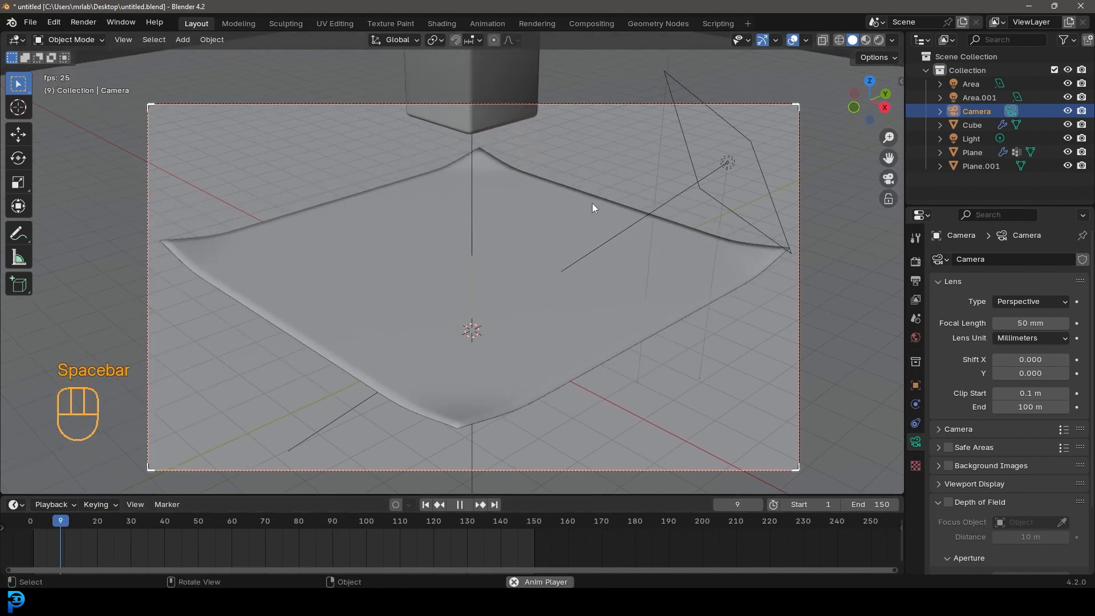
key(space)
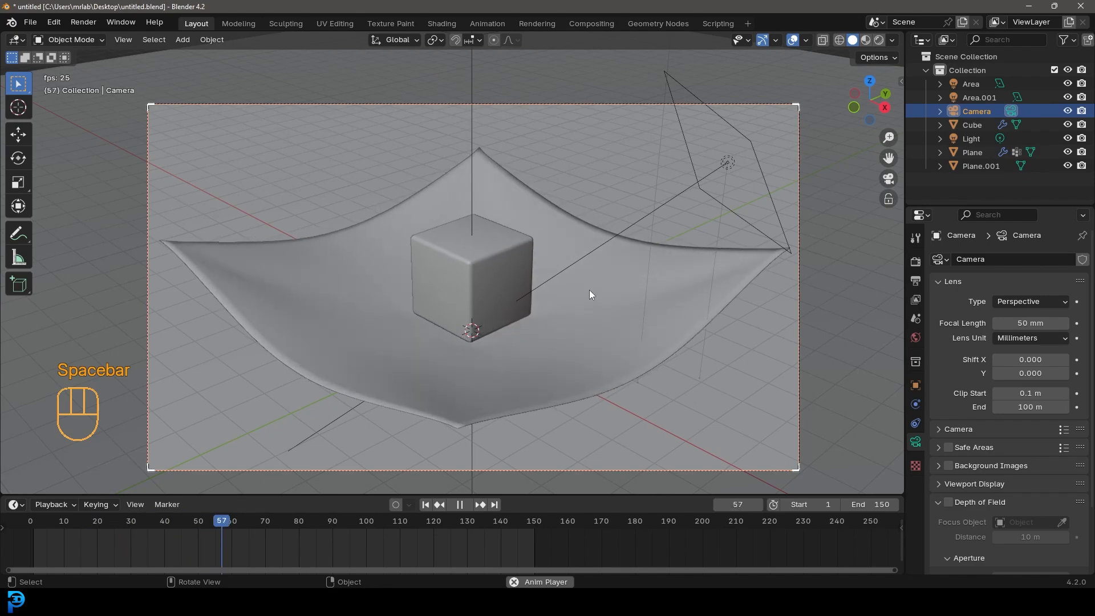